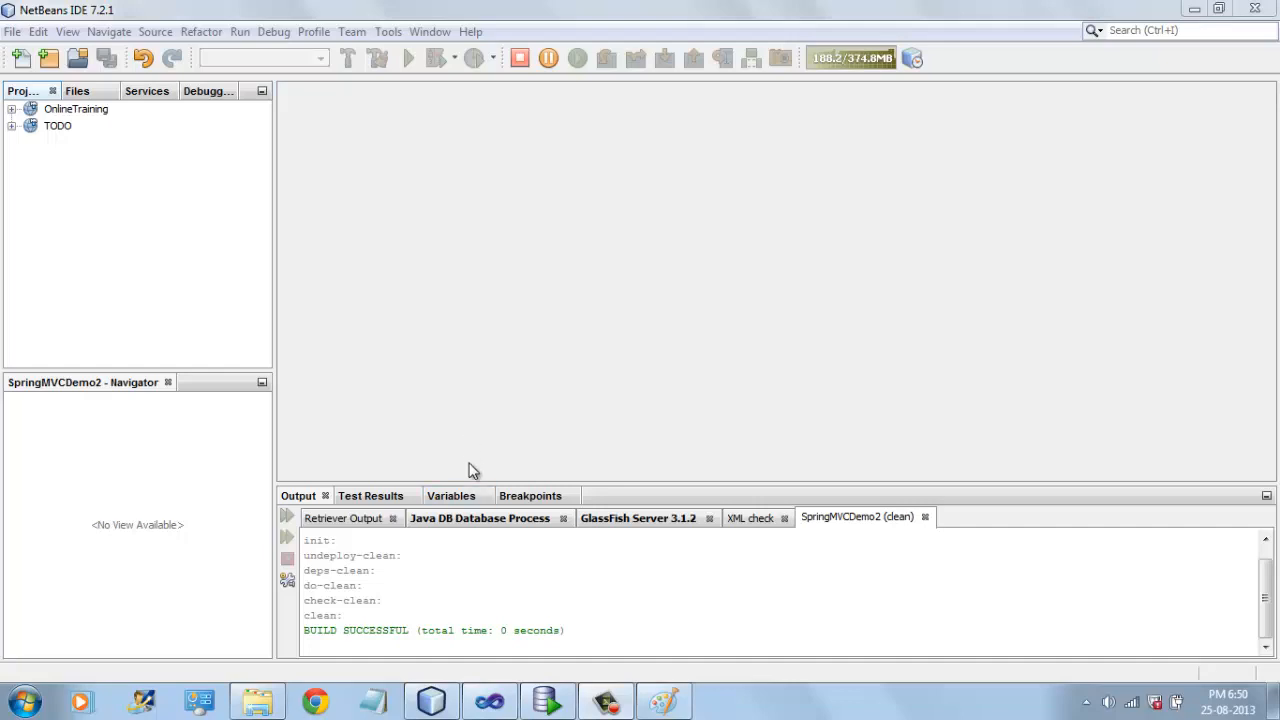
mouse_move(500, 574)
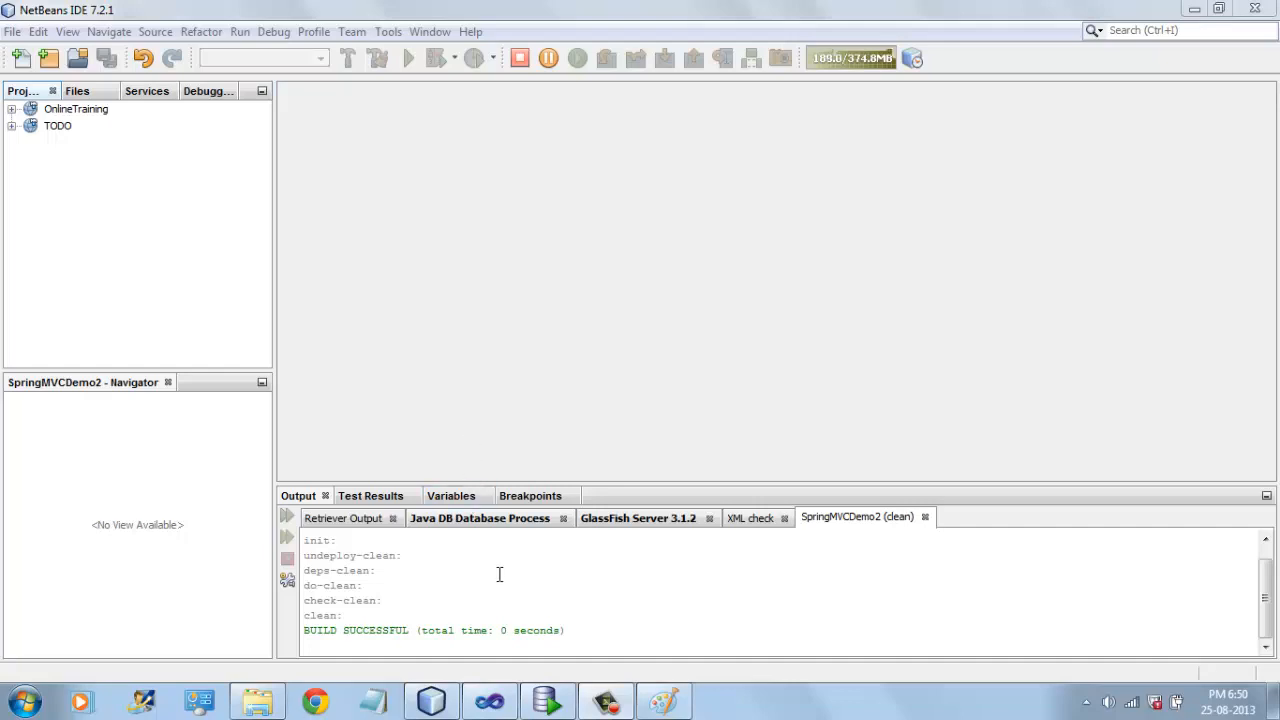
mouse_move(166, 196)
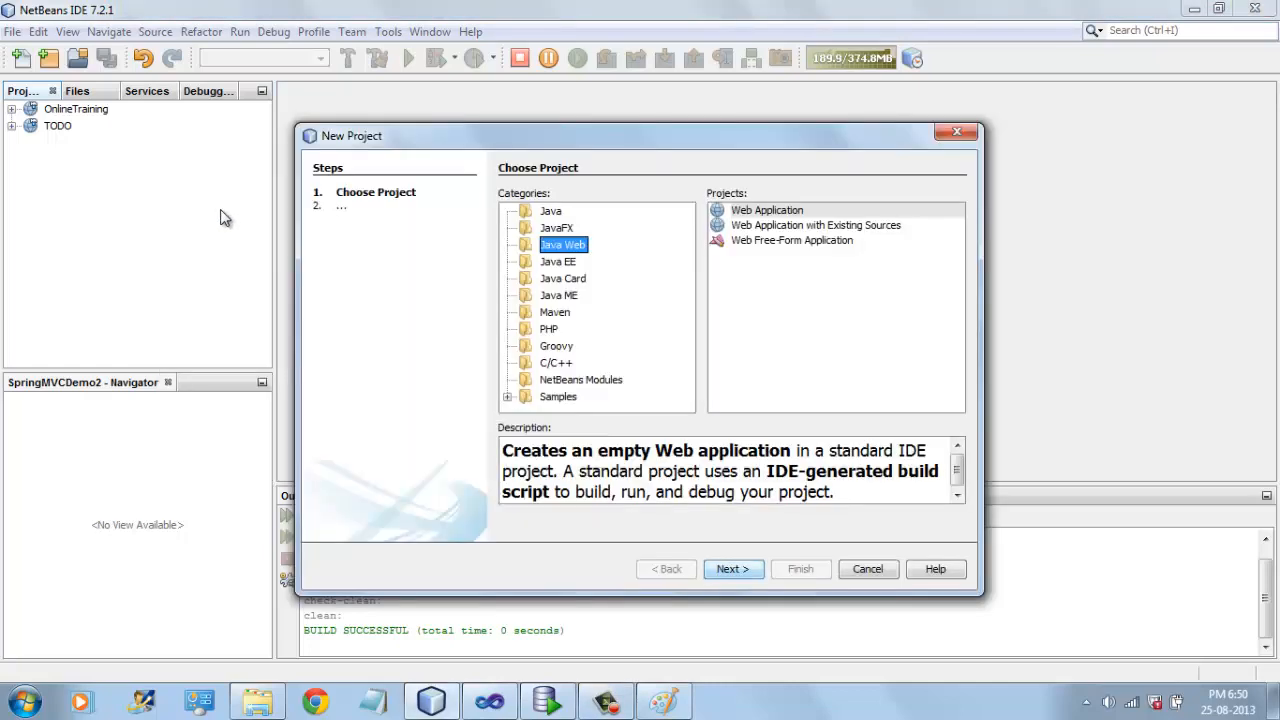
Choose a plain Web Application and name the project SpringWebMVCDemo2.
left_click(768, 210)
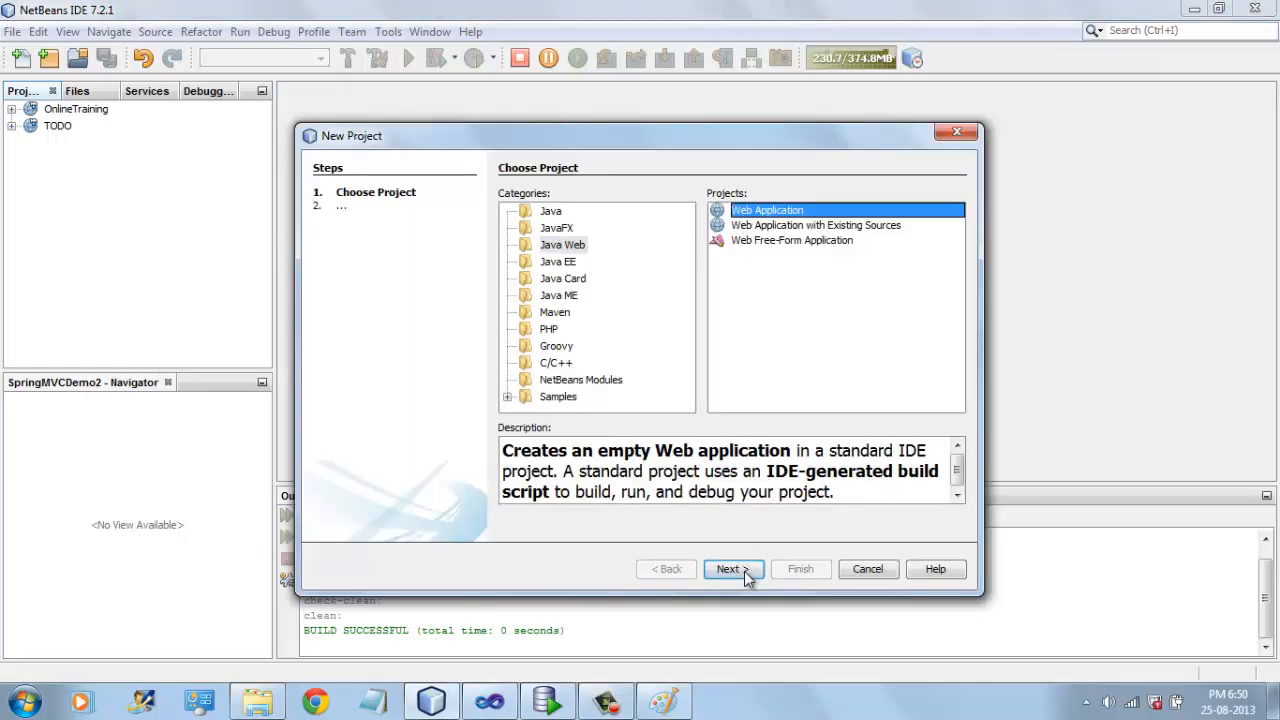
left_click(728, 568)
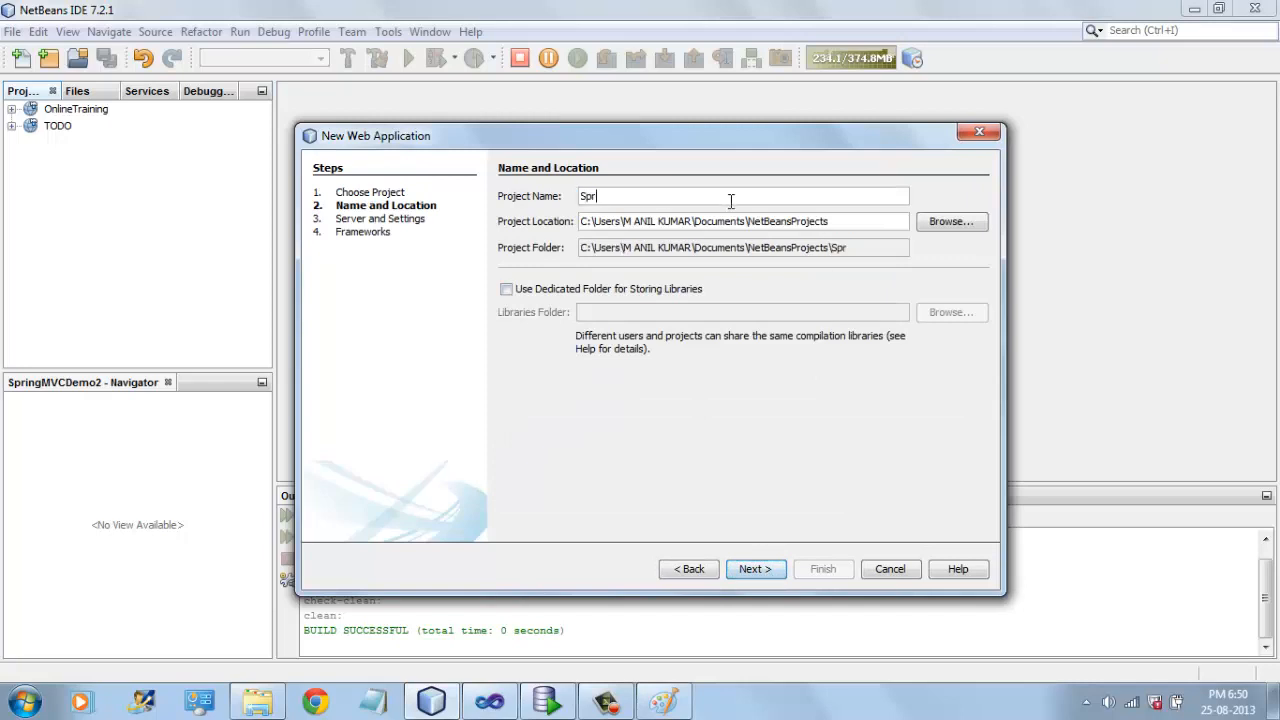
type("ingWebM")
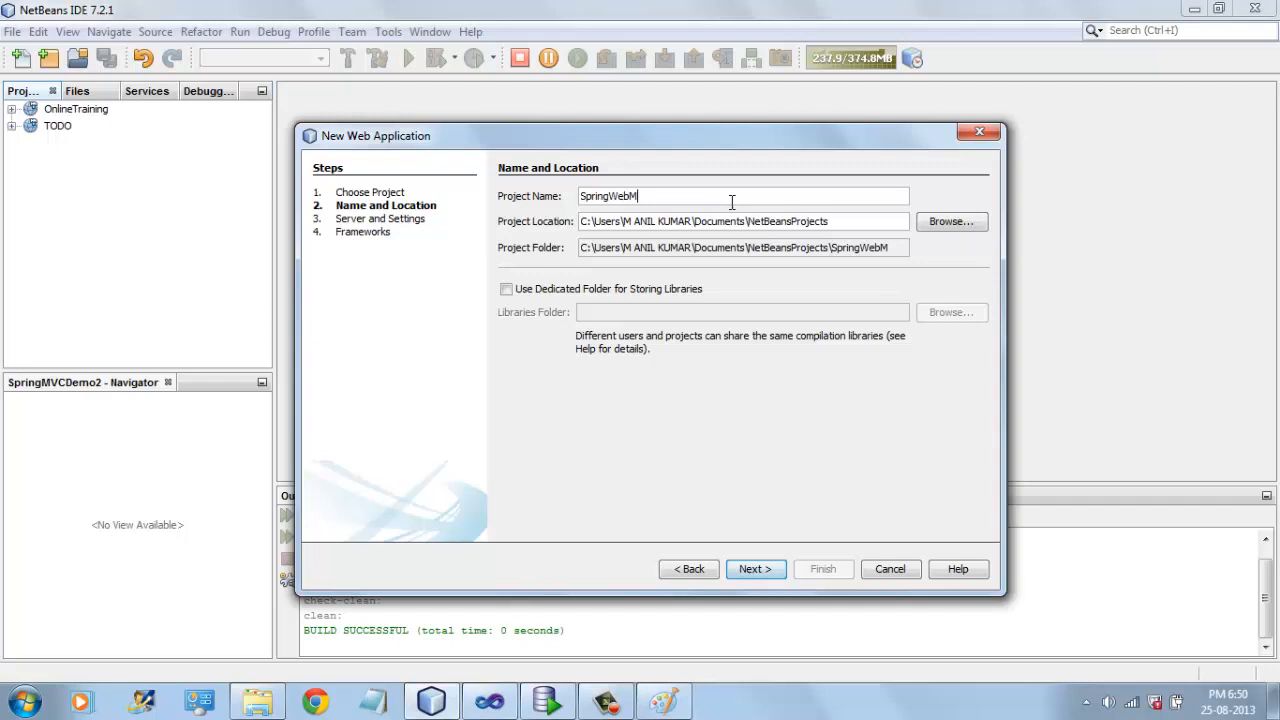
type("VC")
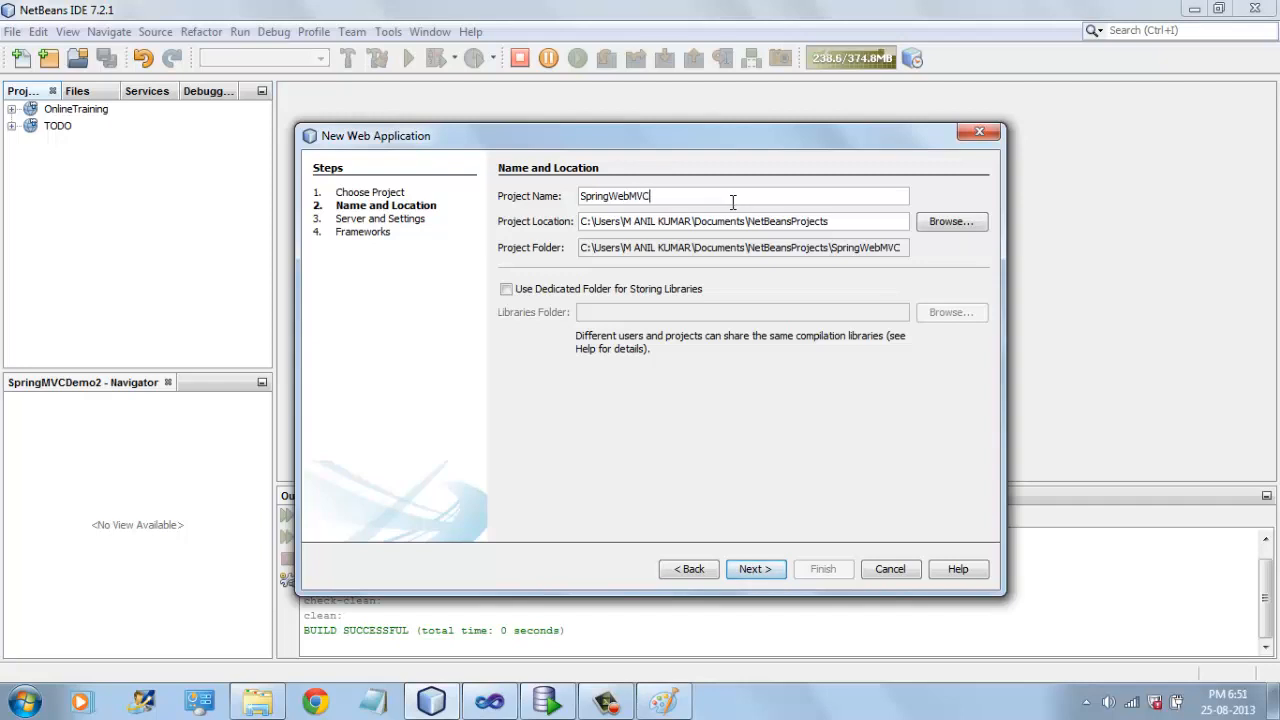
type("Demo2")
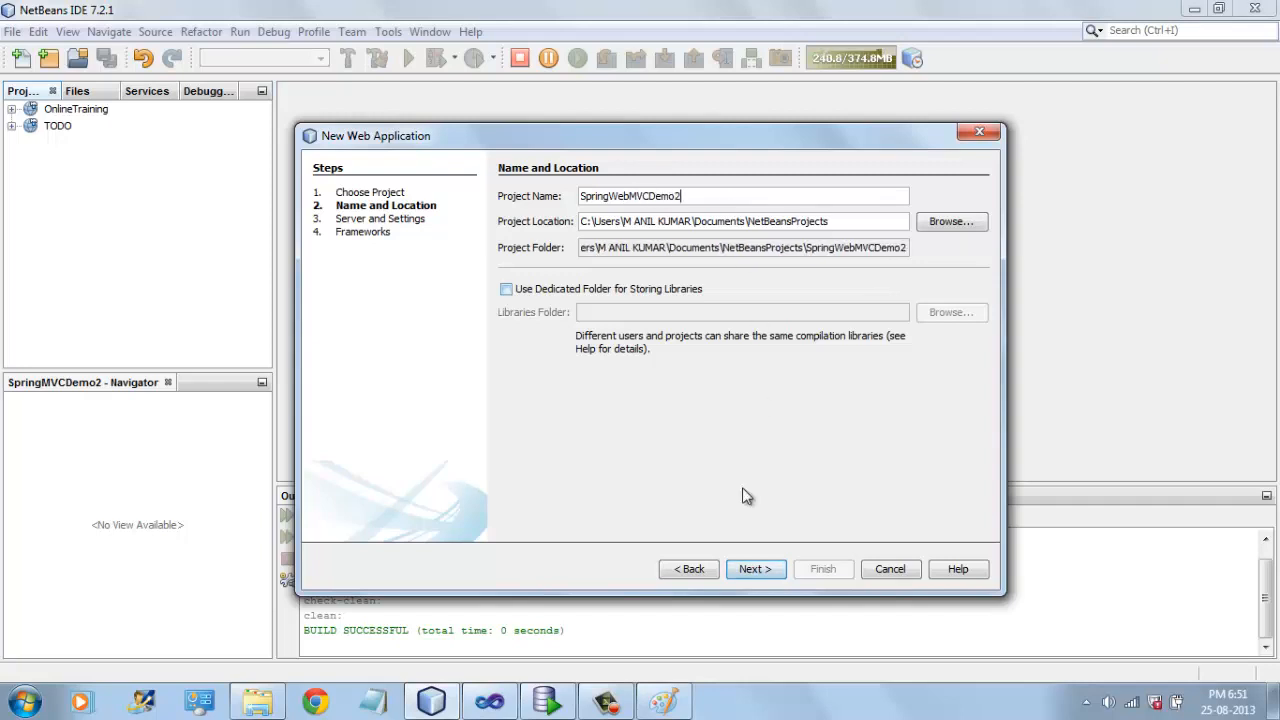
On the server settings page, set the Java EE version to Java EE 5 for GlassFish 3.1.2.
left_click(756, 568)
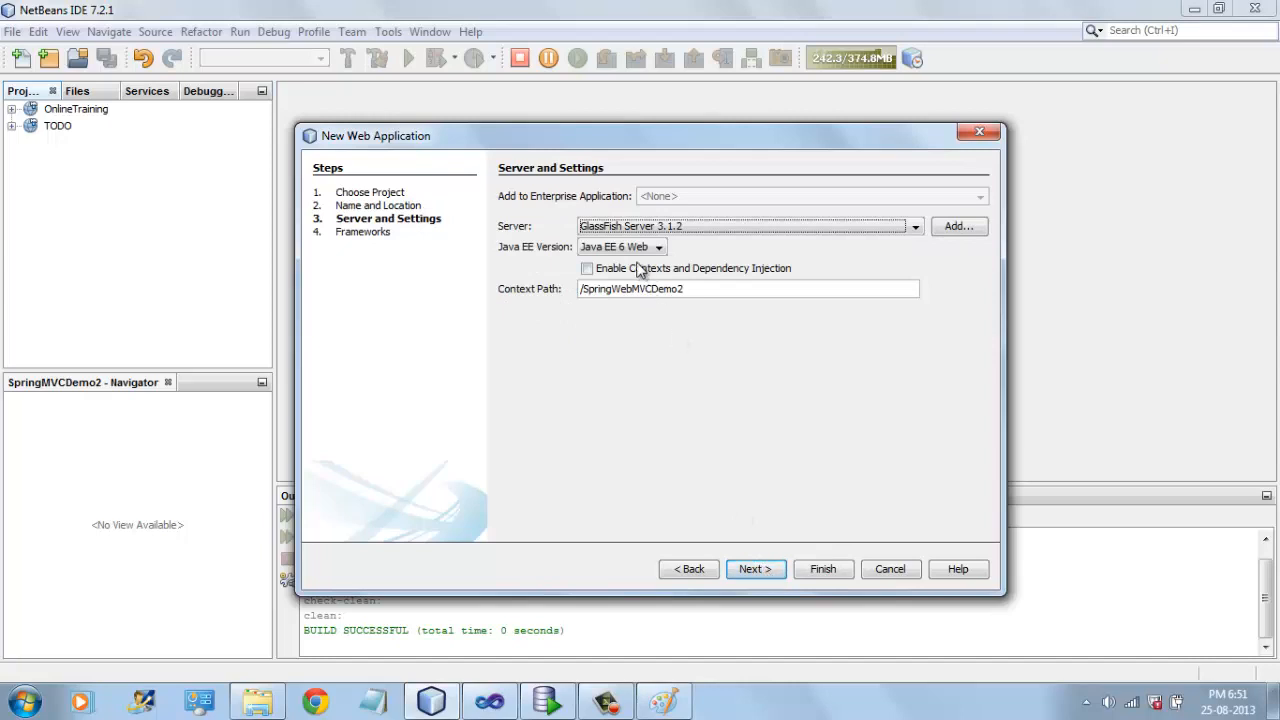
left_click(658, 248)
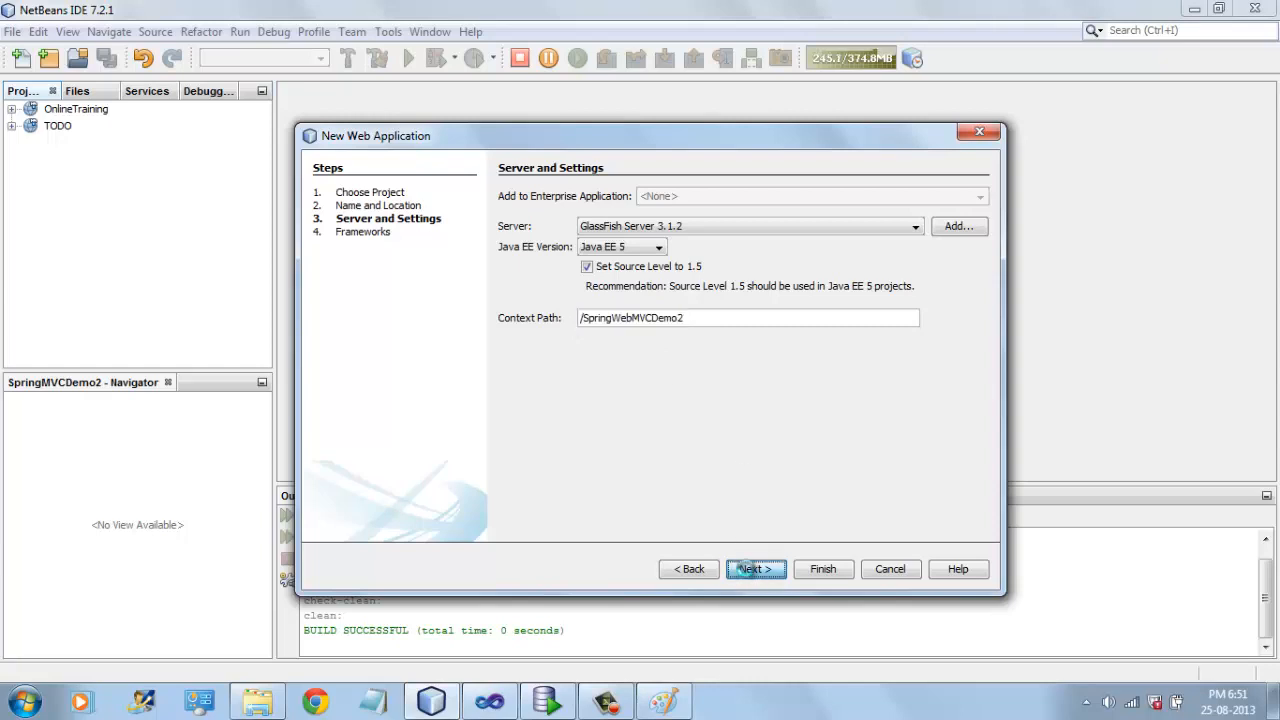
On the frameworks page, include Spring Web MVC and Hibernate 3.2.5.
left_click(756, 568)
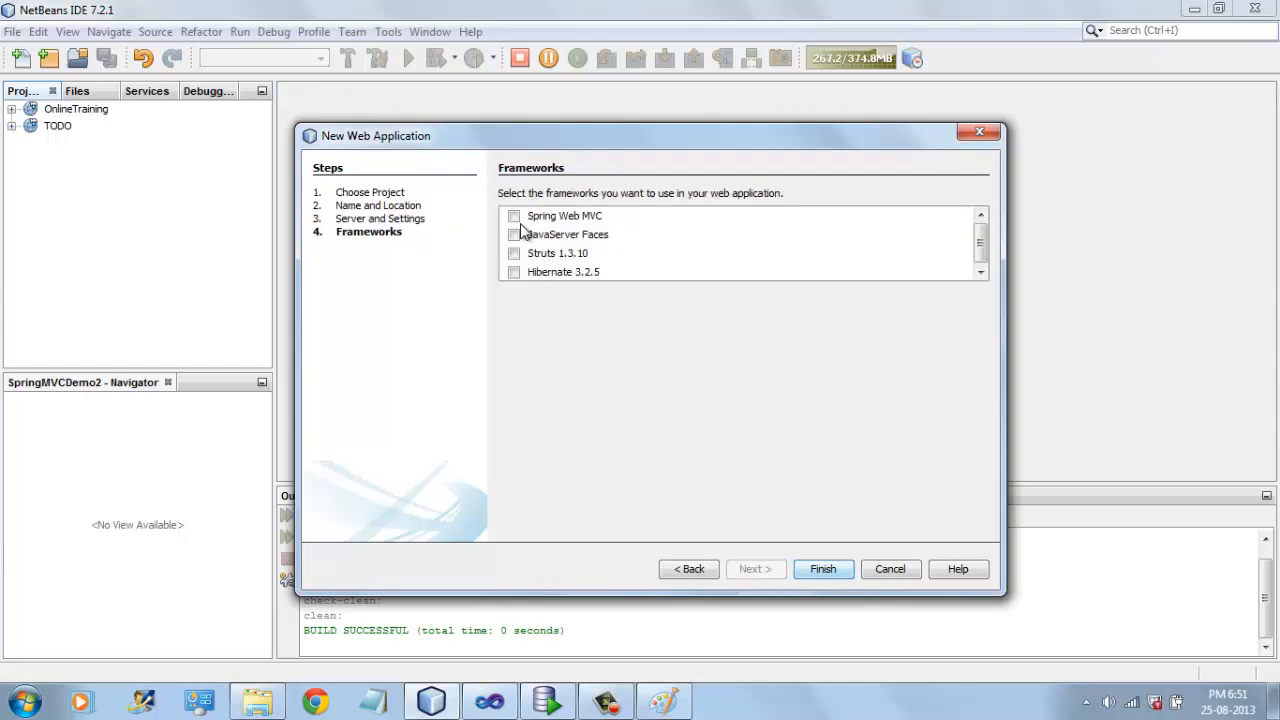
left_click(514, 216)
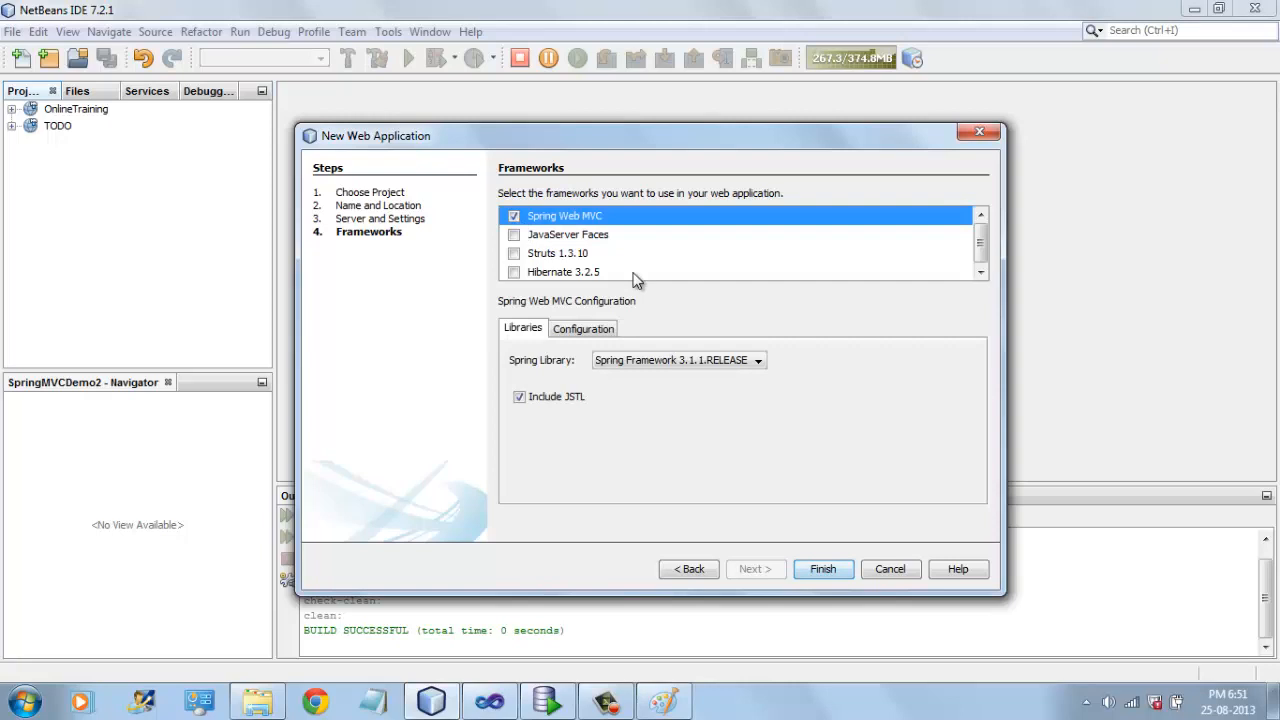
left_click(514, 272)
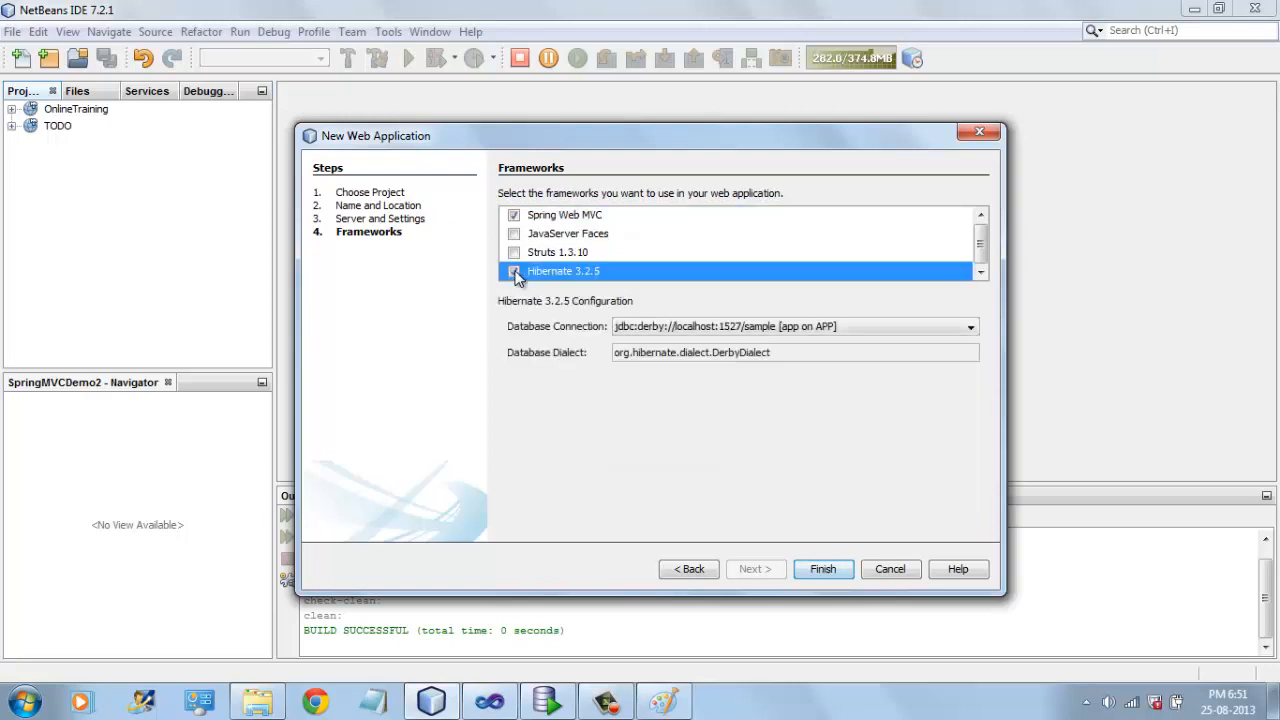
View the Spring Web MVC configuration and select the *.htm dispatcher mapping.
left_click(564, 216)
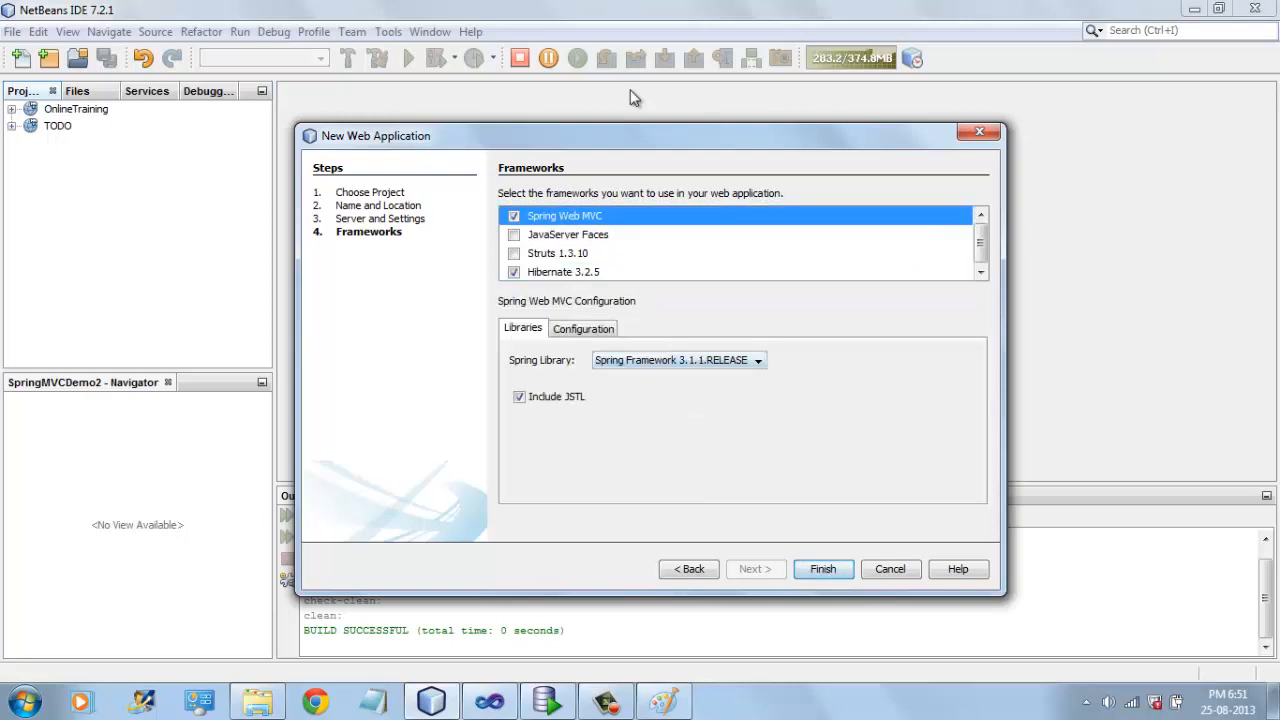
left_click(584, 328)
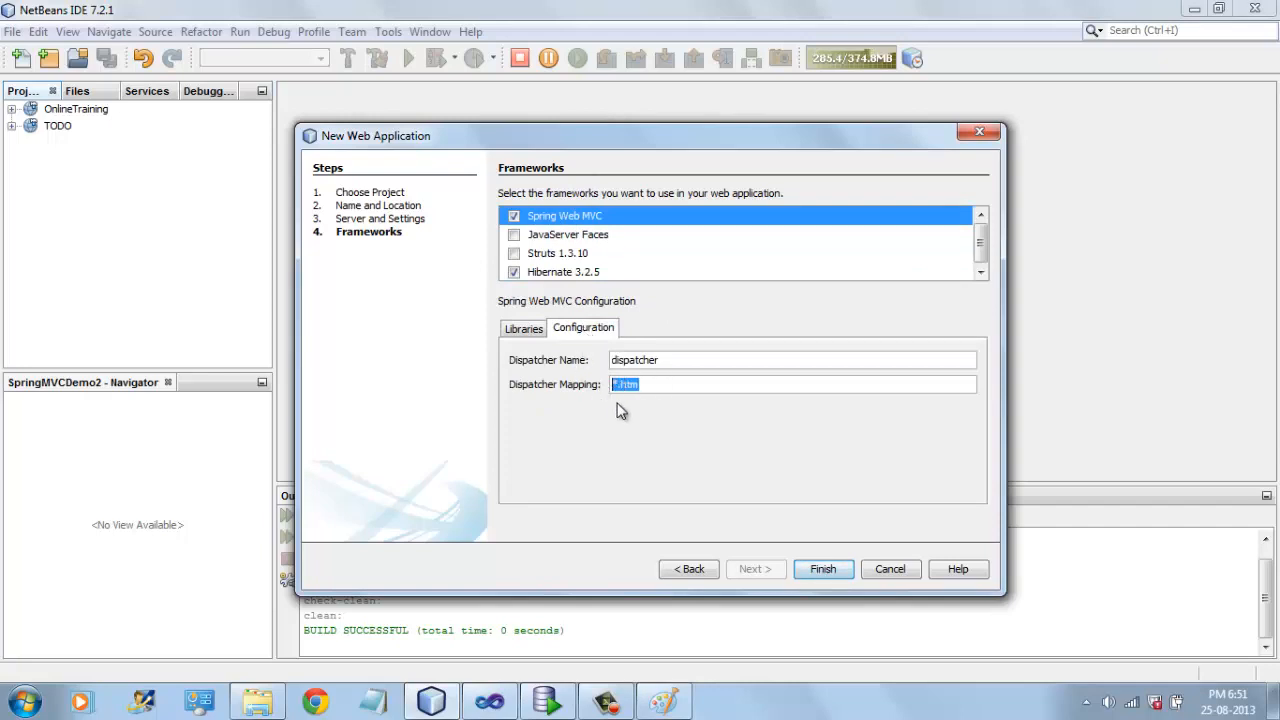
left_click(640, 384)
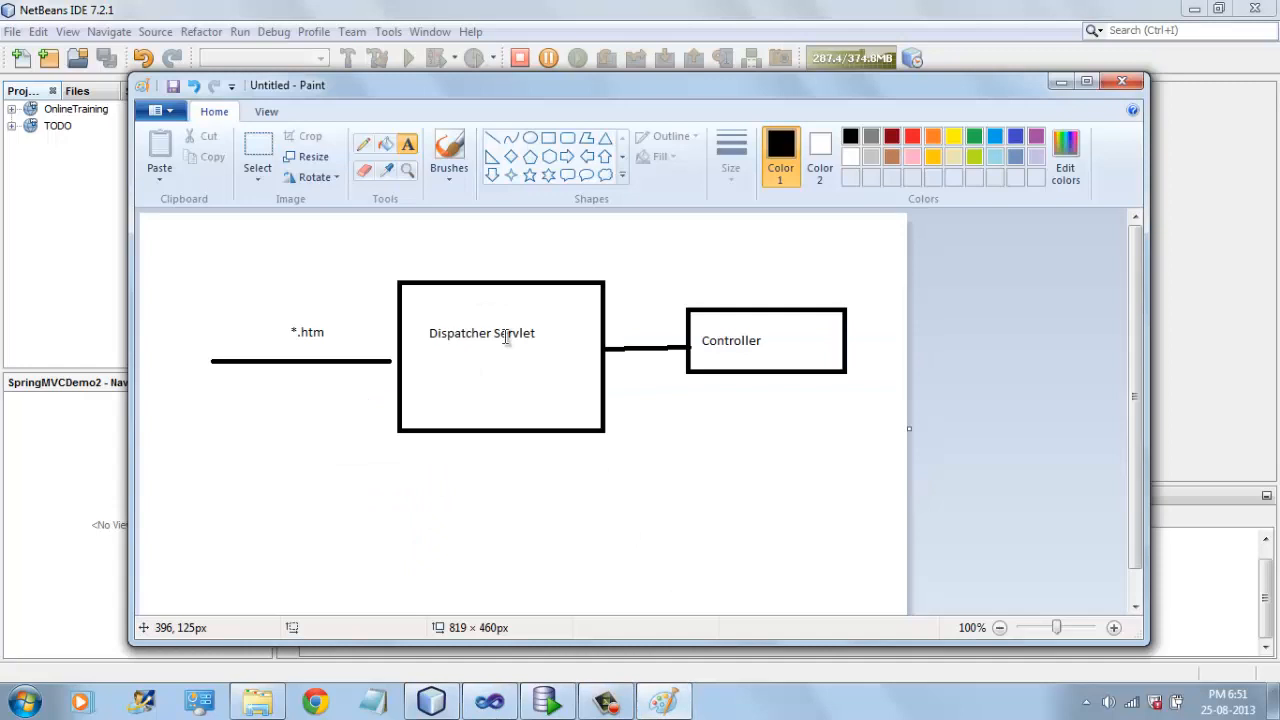
mouse_move(298, 390)
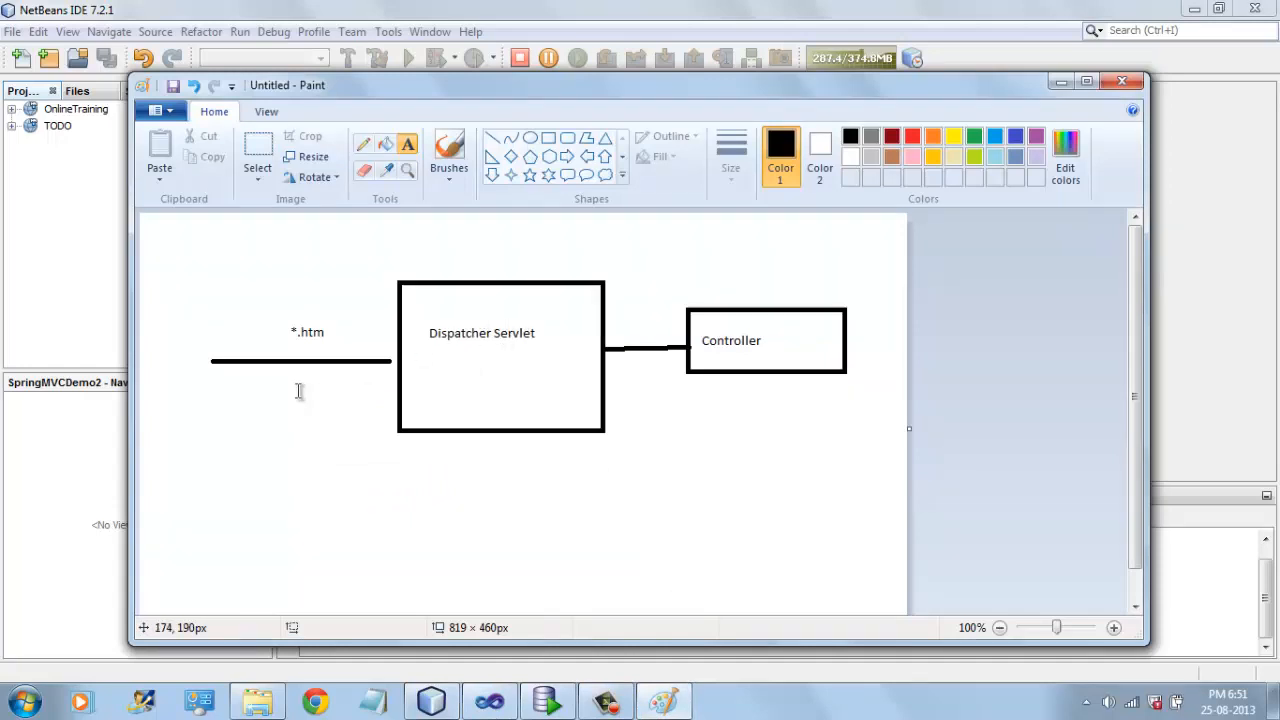
mouse_move(298, 360)
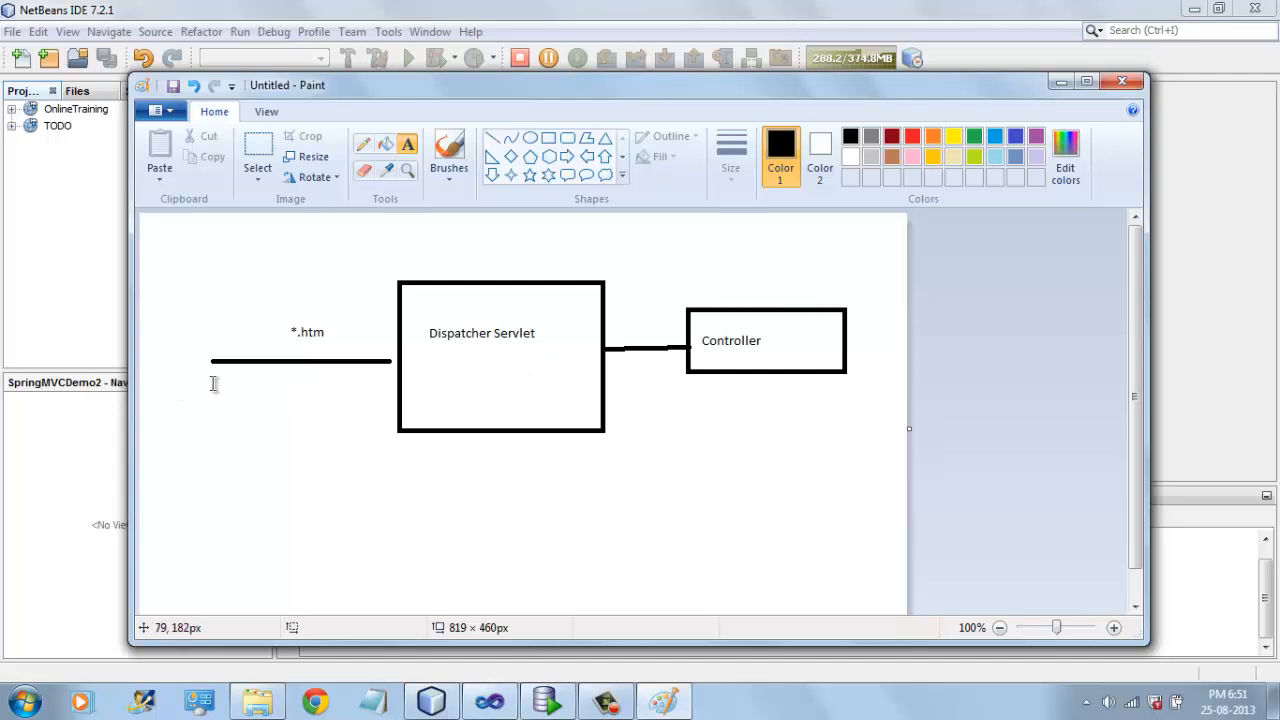
mouse_move(490, 344)
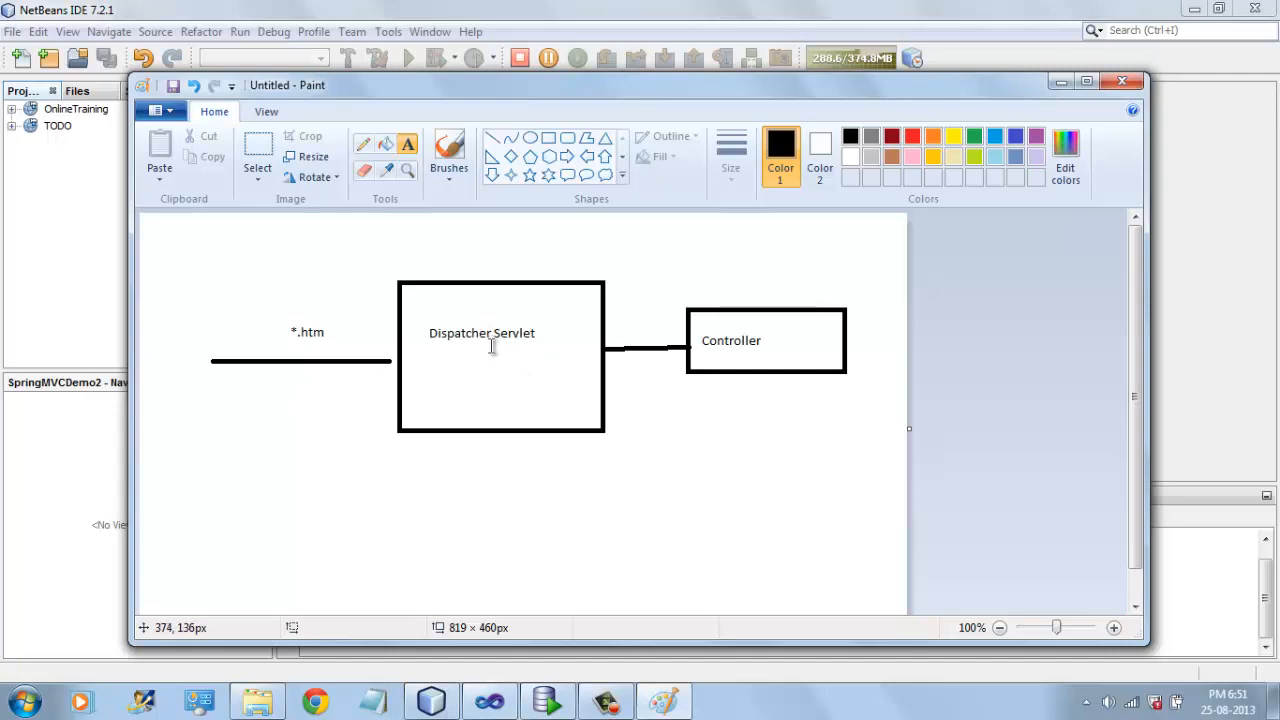
mouse_move(604, 350)
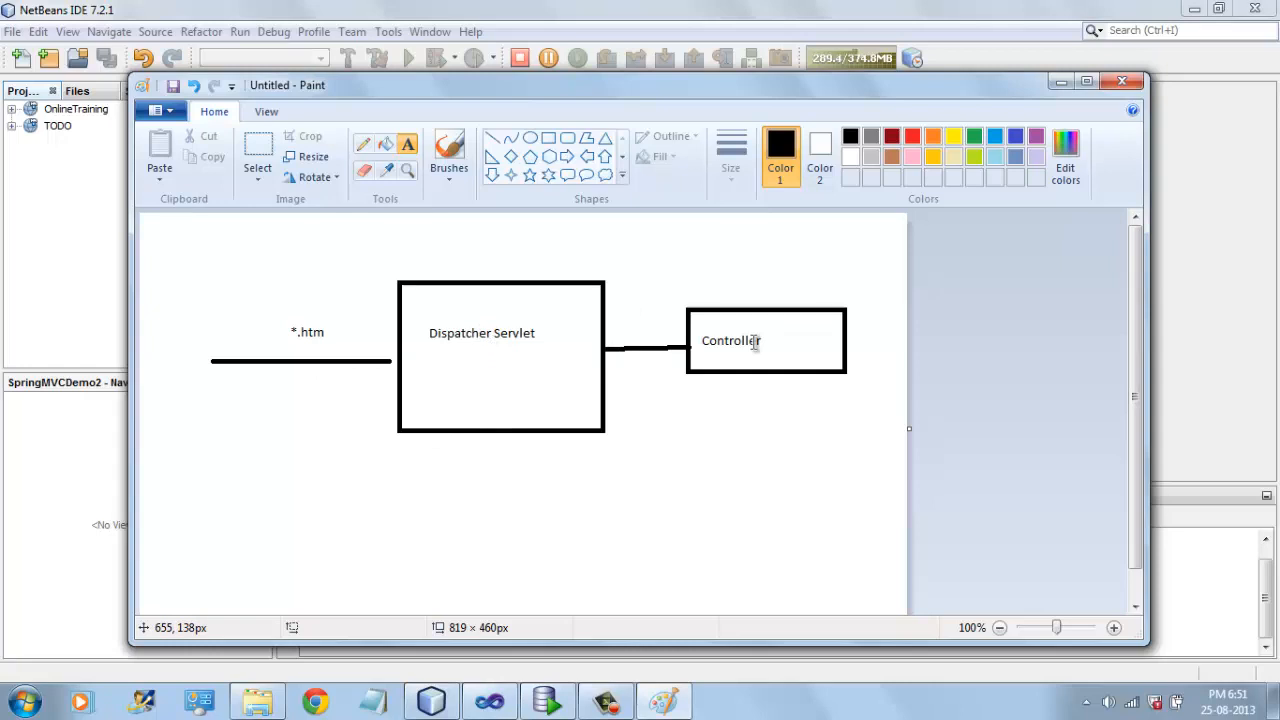
mouse_move(10, 216)
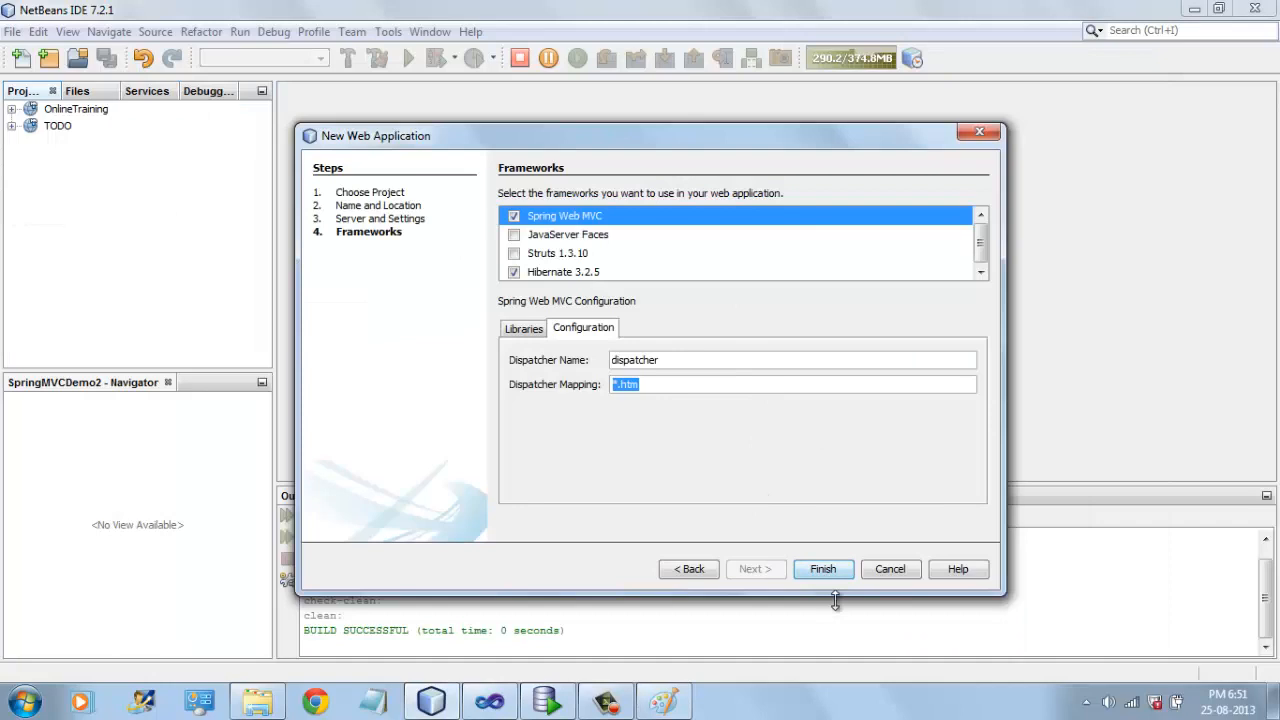
Finish the wizard so SpringWebMVCDemo2 is created with web.xml open.
left_click(824, 568)
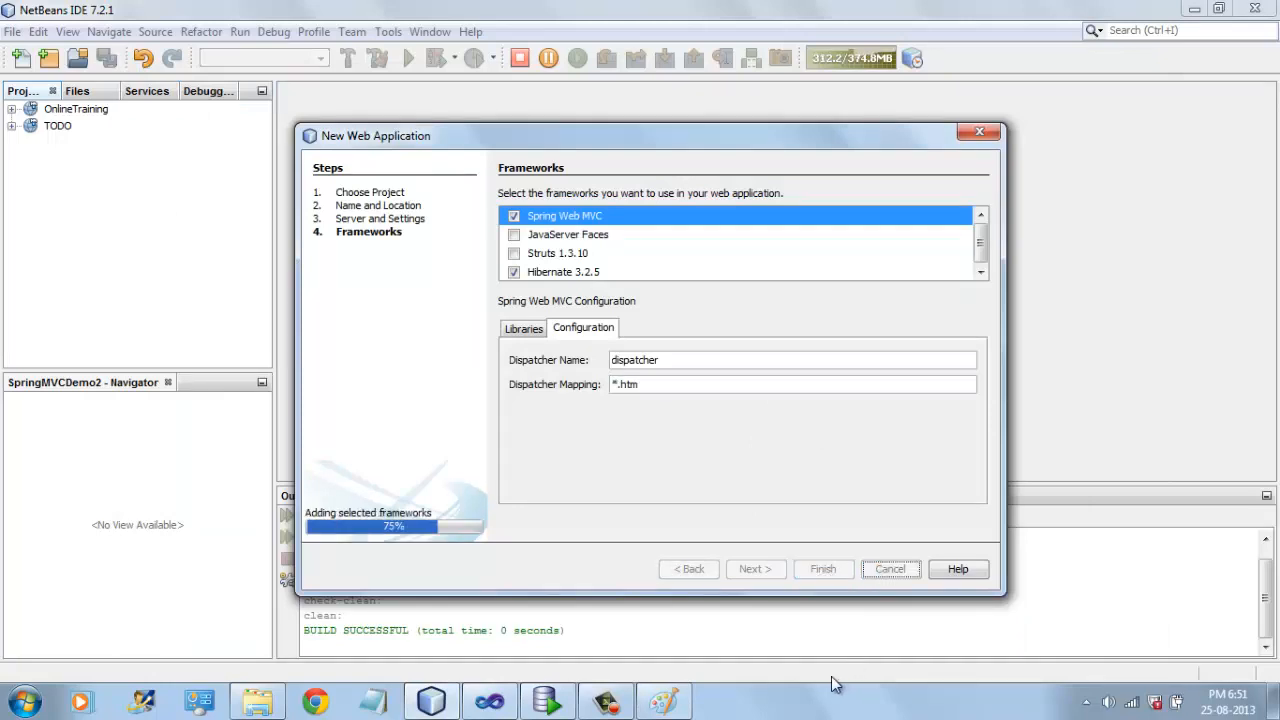
left_click(822, 568)
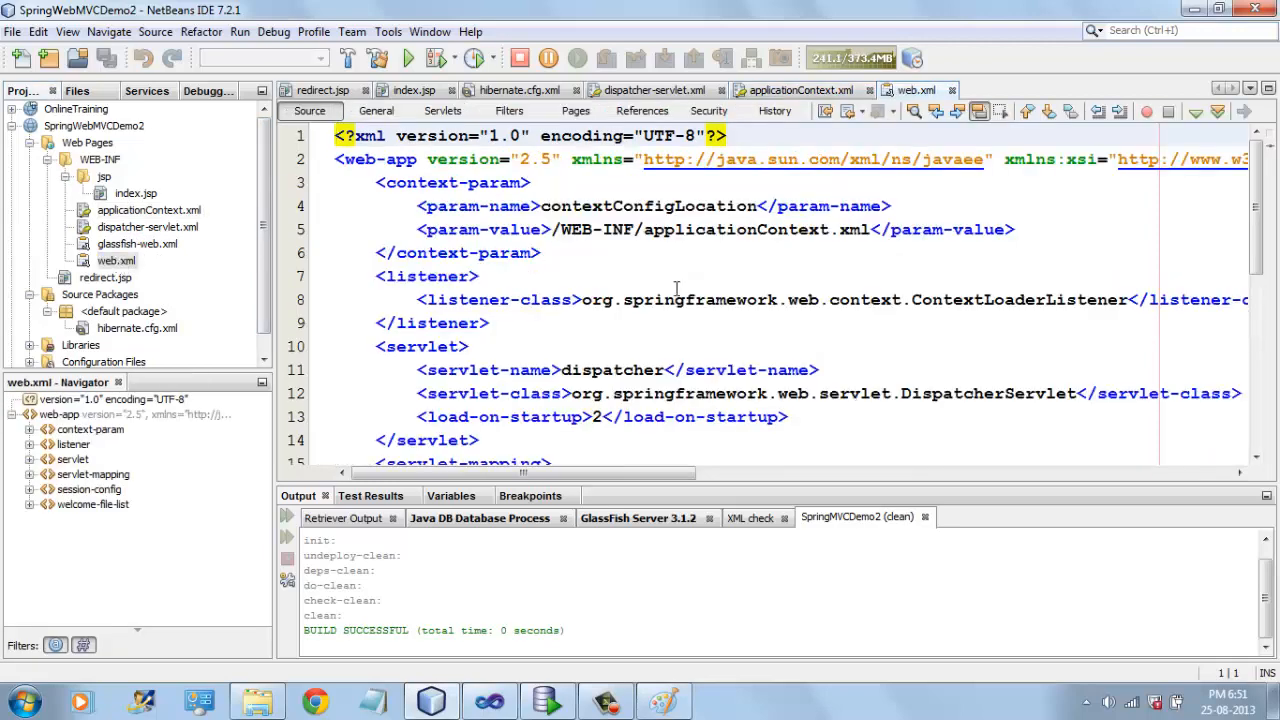
double_click(612, 300)
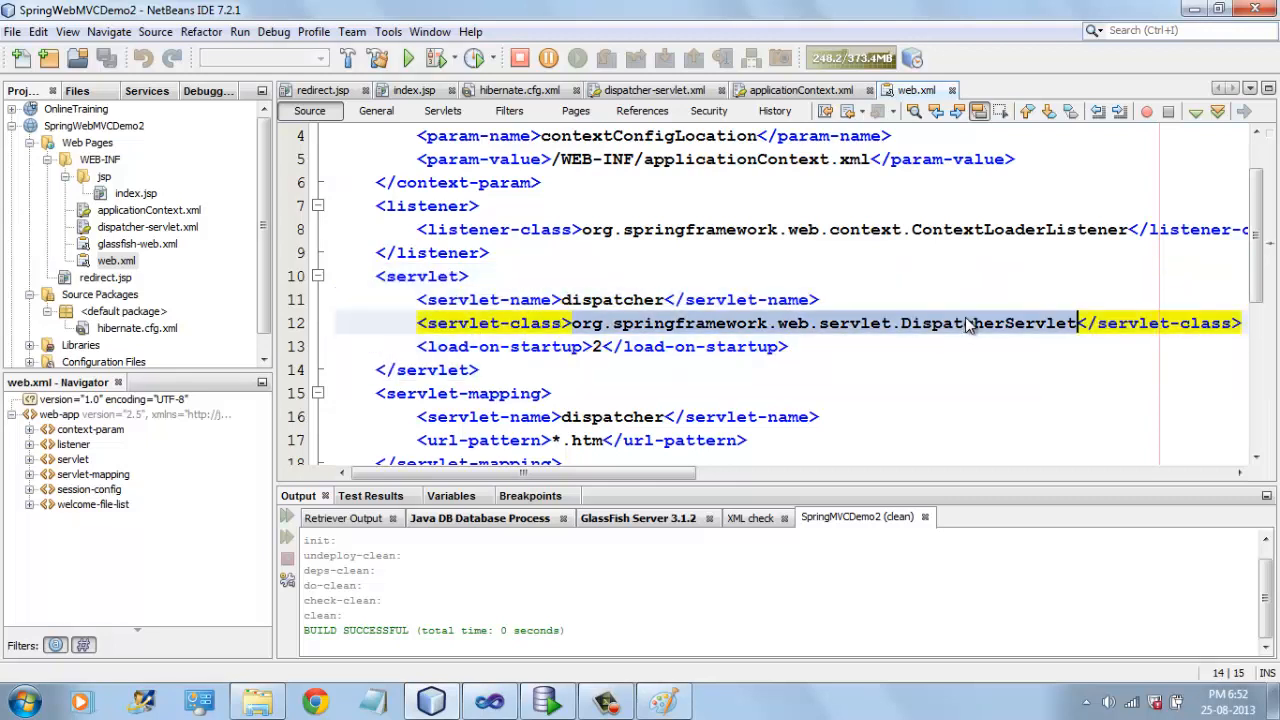
scroll("down", 3)
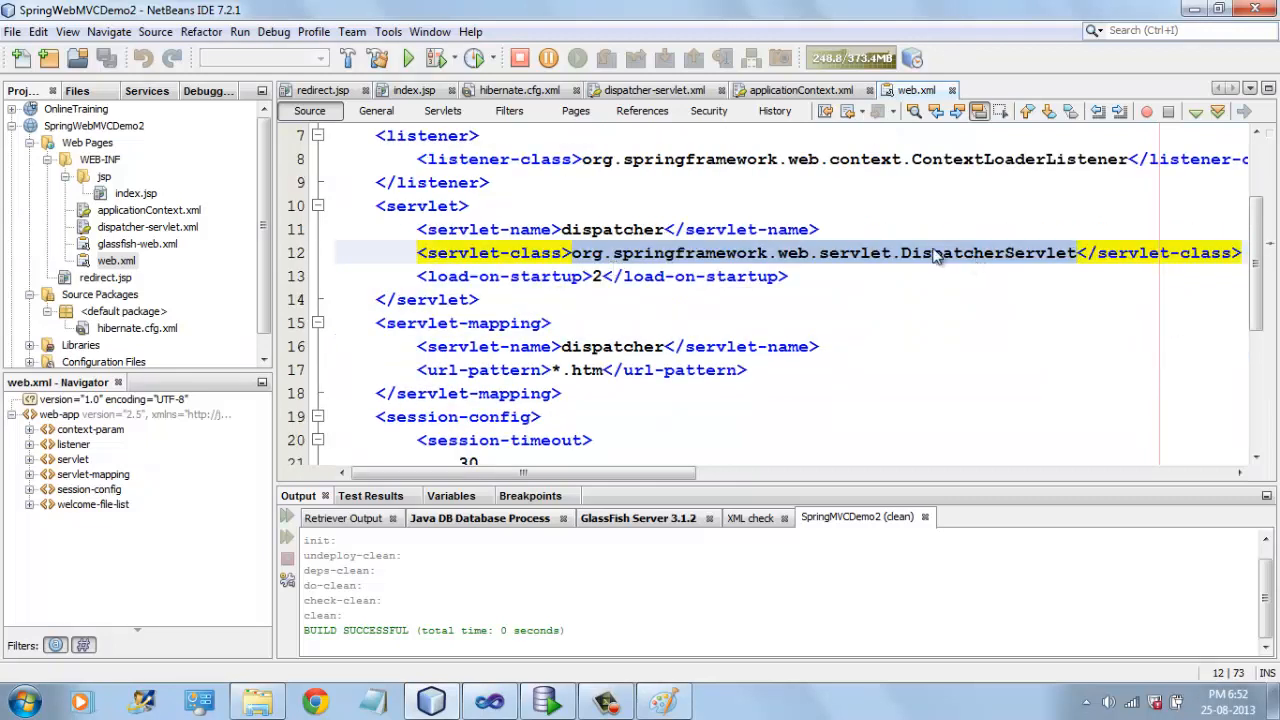
scroll("down", 3)
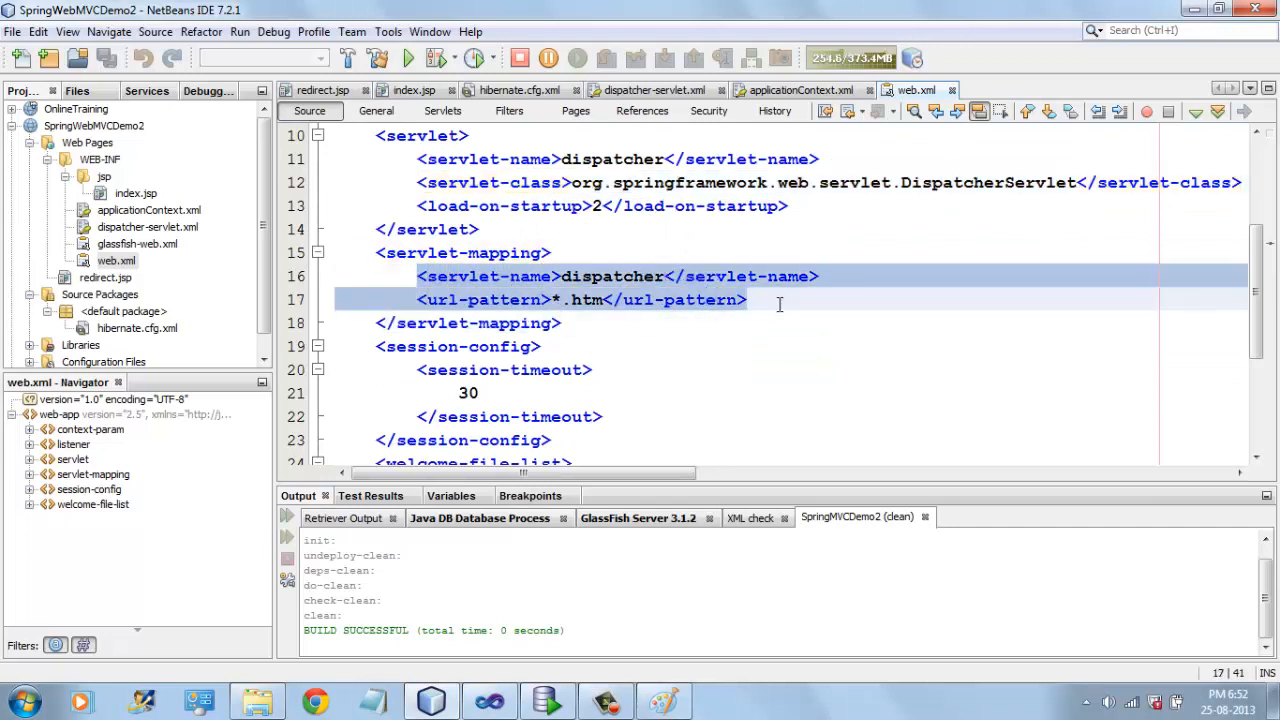
scroll("down", 3)
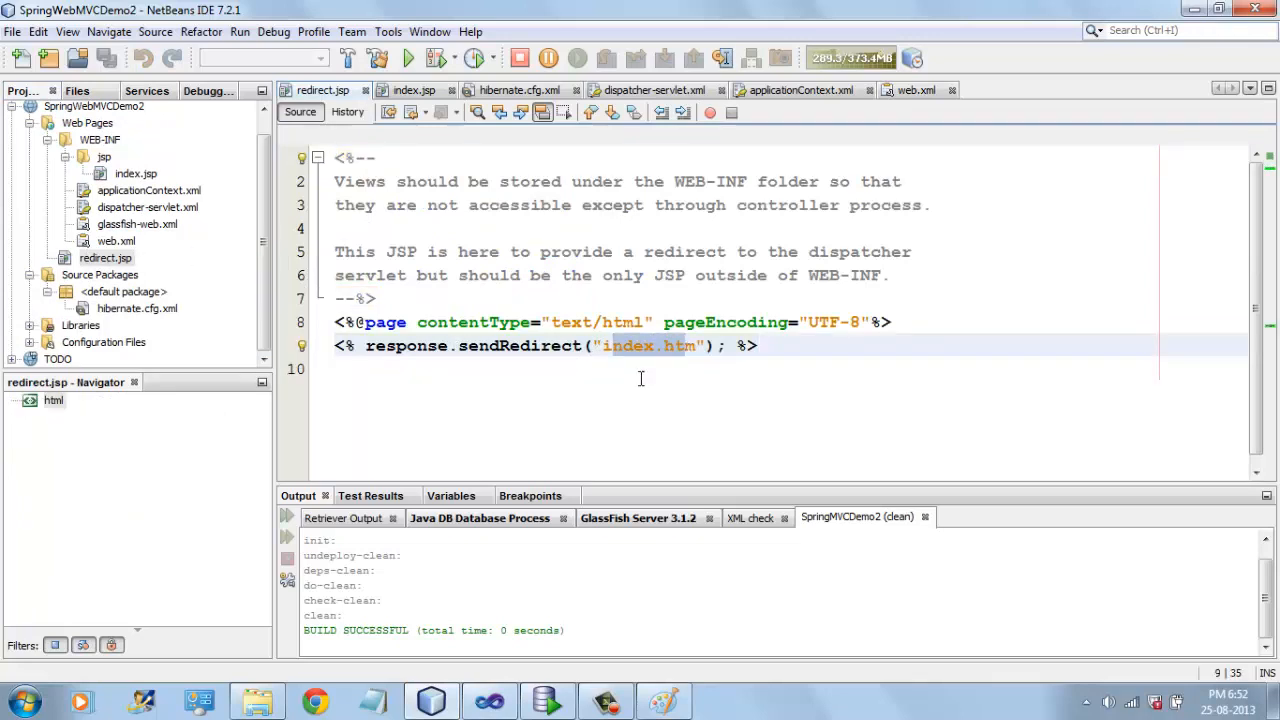
In redirect.jsp, highlight the index.htm target of the sendRedirect line.
double_click(646, 344)
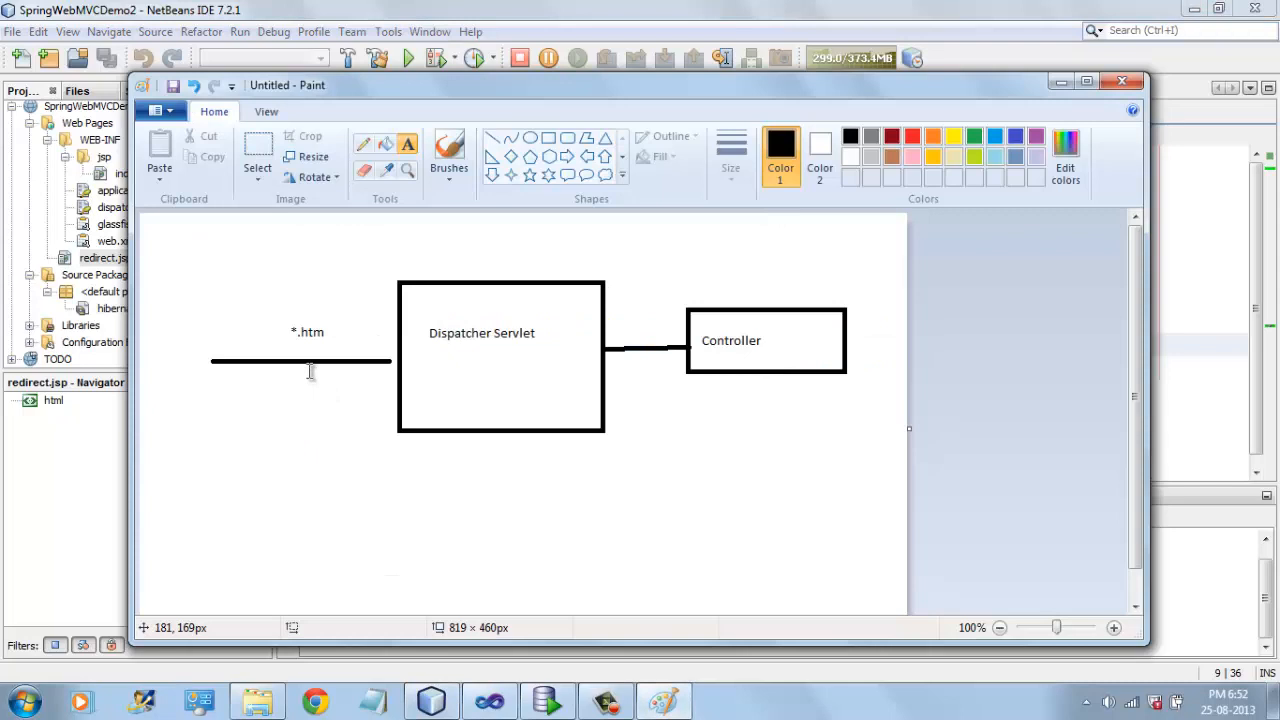
mouse_move(500, 344)
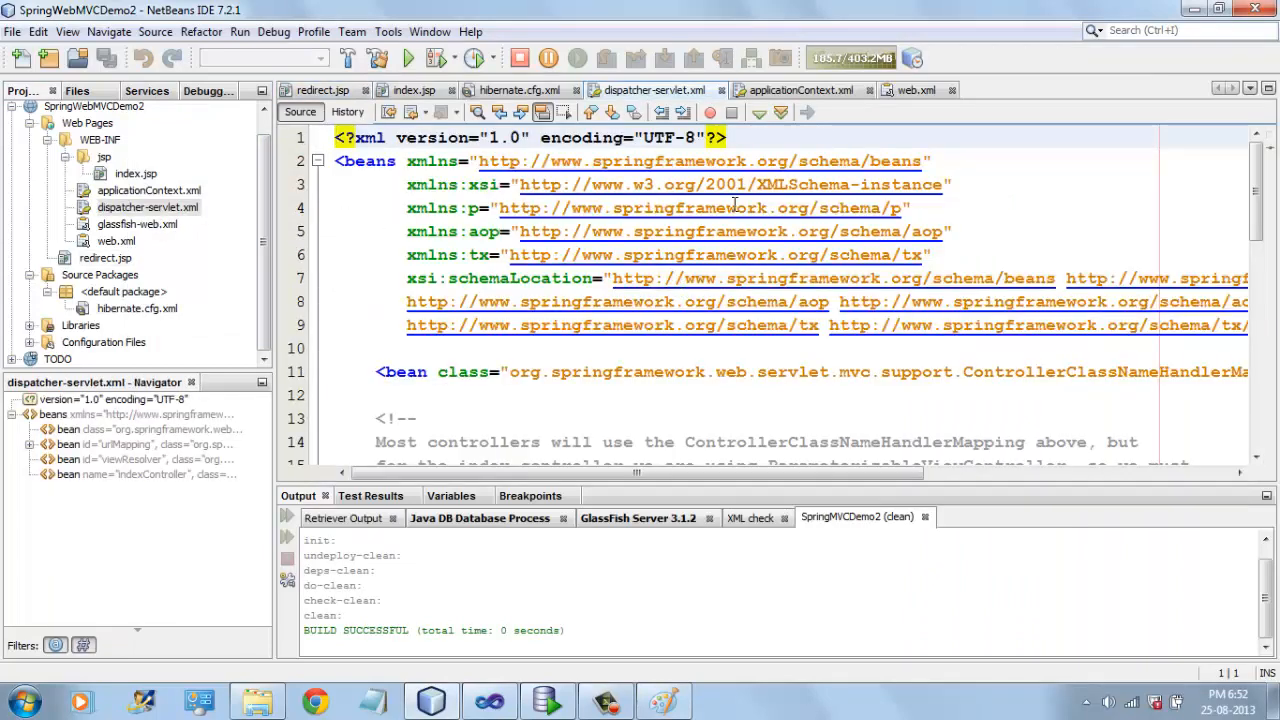
Scroll dispatcher-servlet.xml, highlighting the ParameterizableViewController class and the .jsp view suffix.
scroll("down", 3)
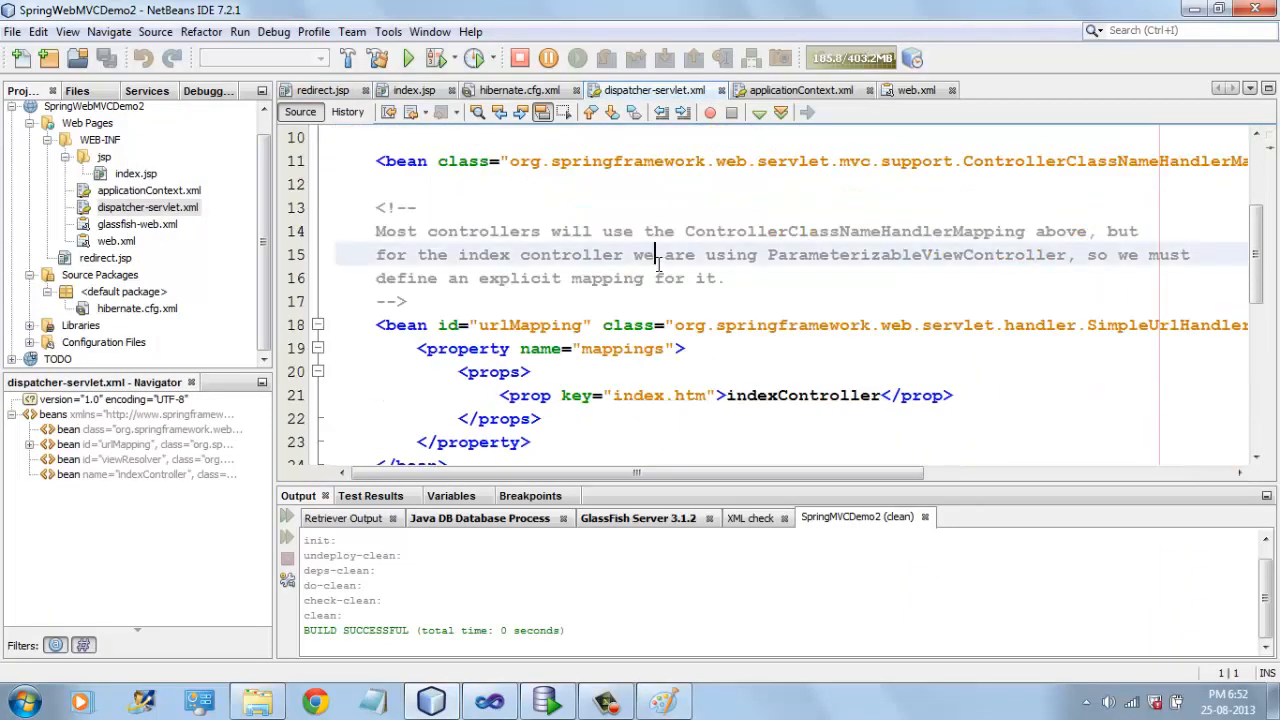
scroll("down", 3)
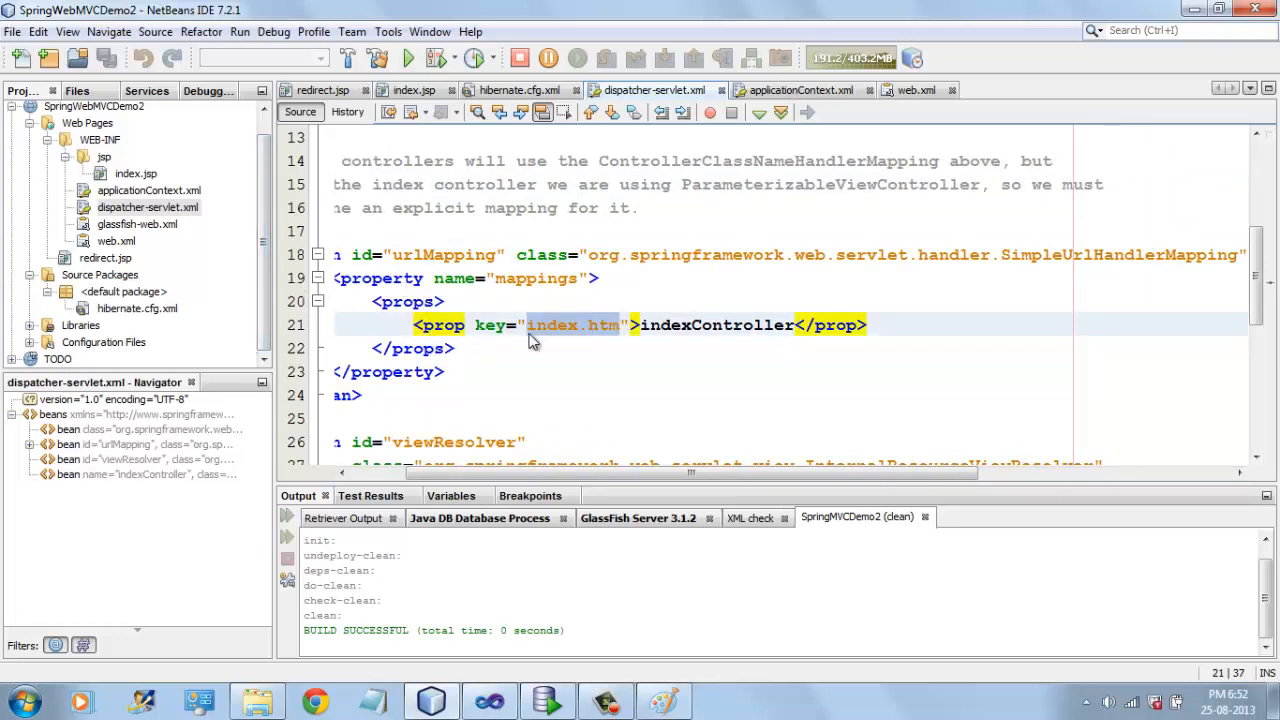
scroll("down", 3)
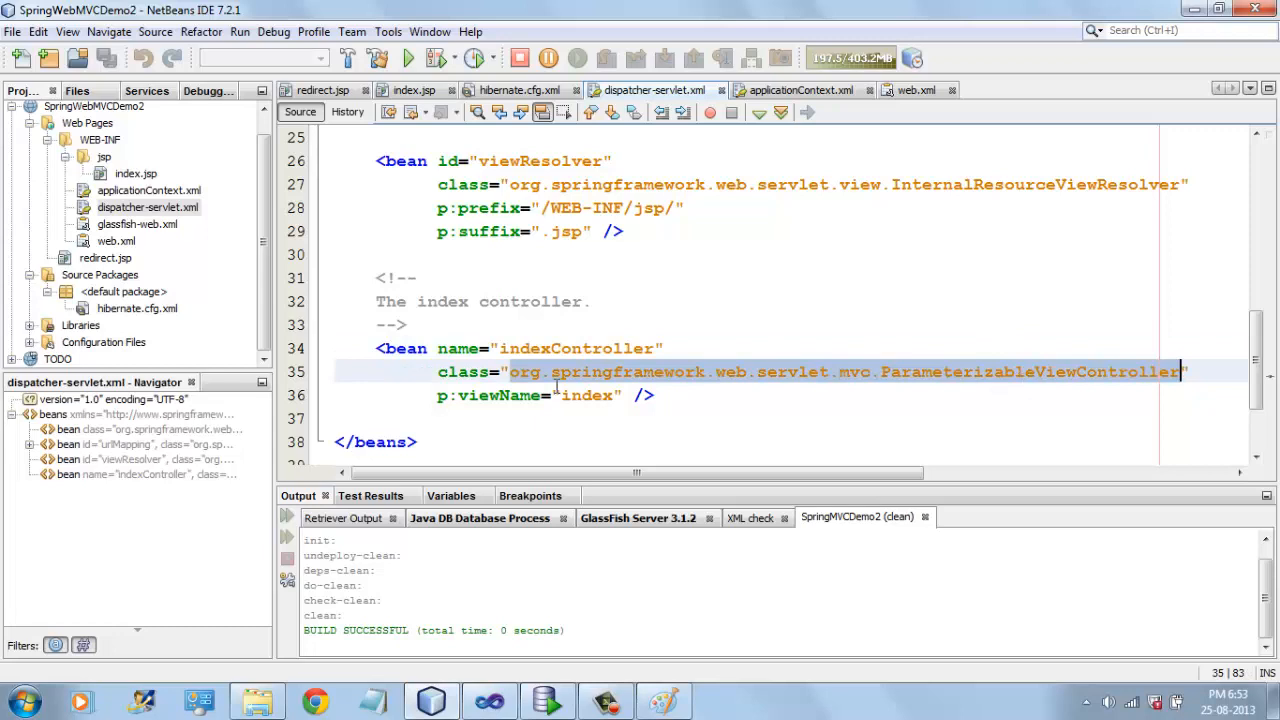
double_click(588, 396)
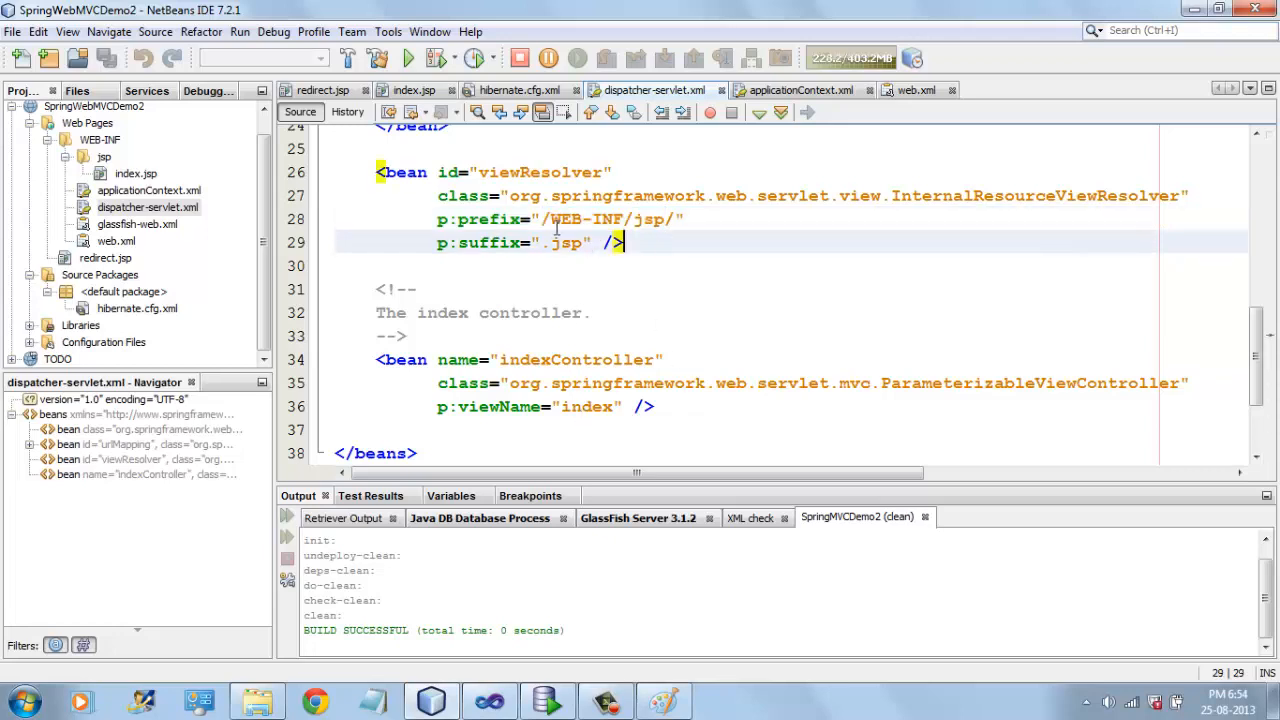
double_click(564, 242)
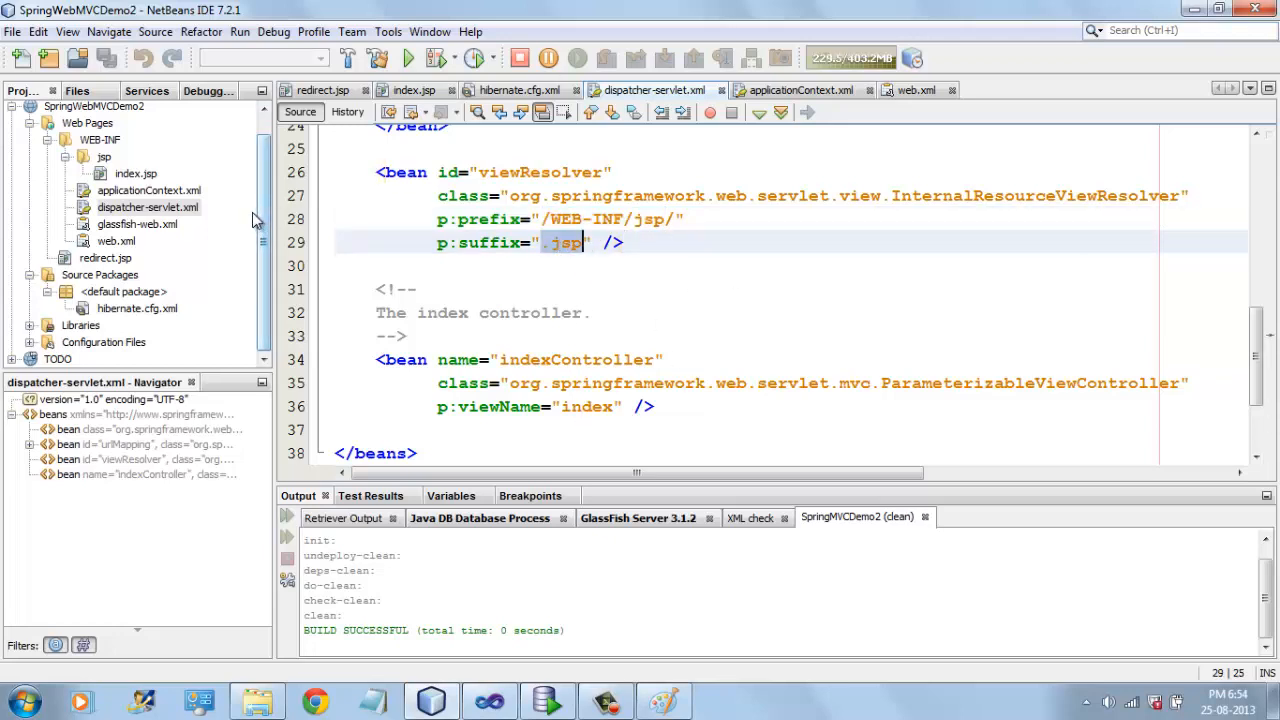
Expand WEB-INF/jsp and bring index.jsp, the default welcome page, into the editor.
left_click(100, 140)
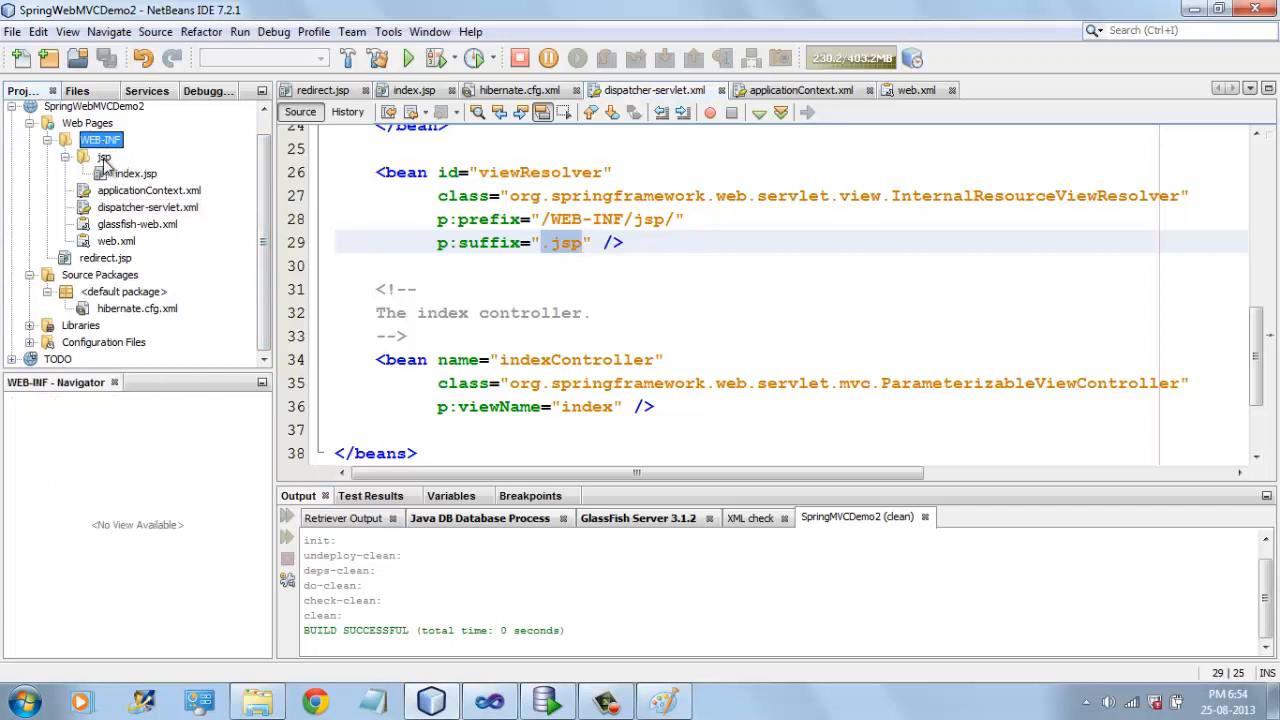
double_click(136, 172)
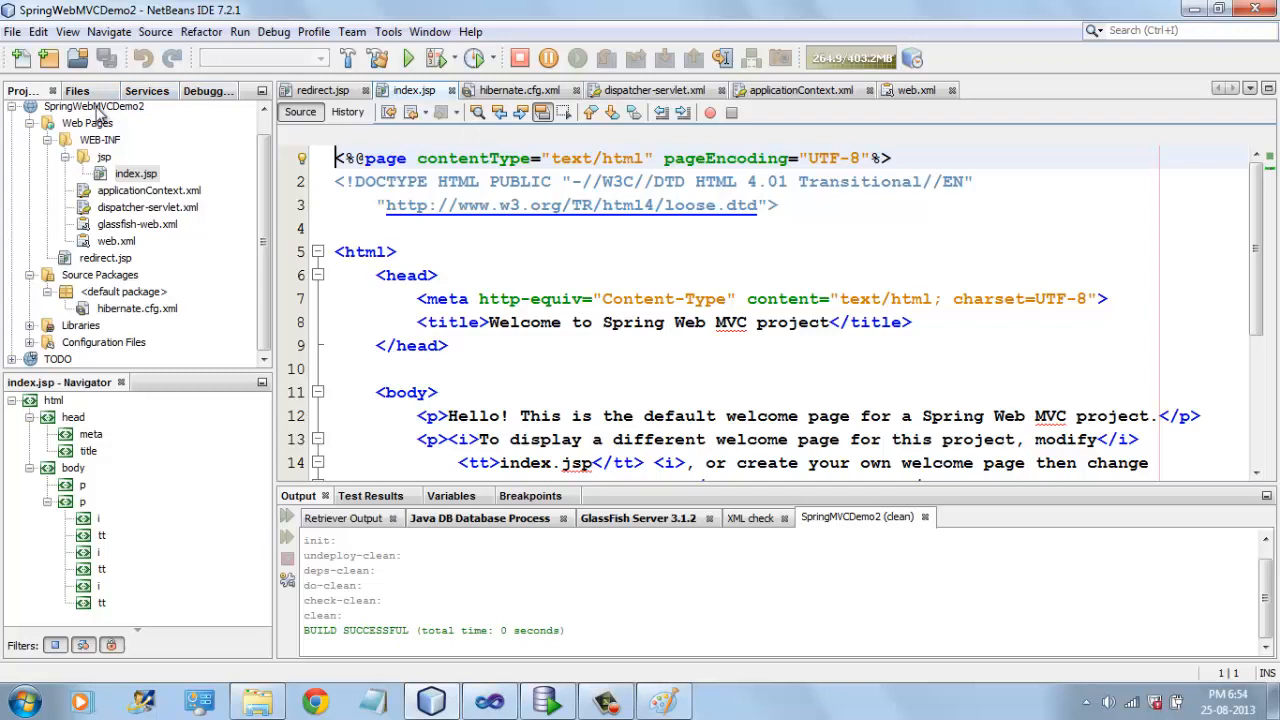
Run SpringWebMVCDemo2 from the Projects window, view index.htm in Chrome, and return to the IDE.
right_click(96, 106)
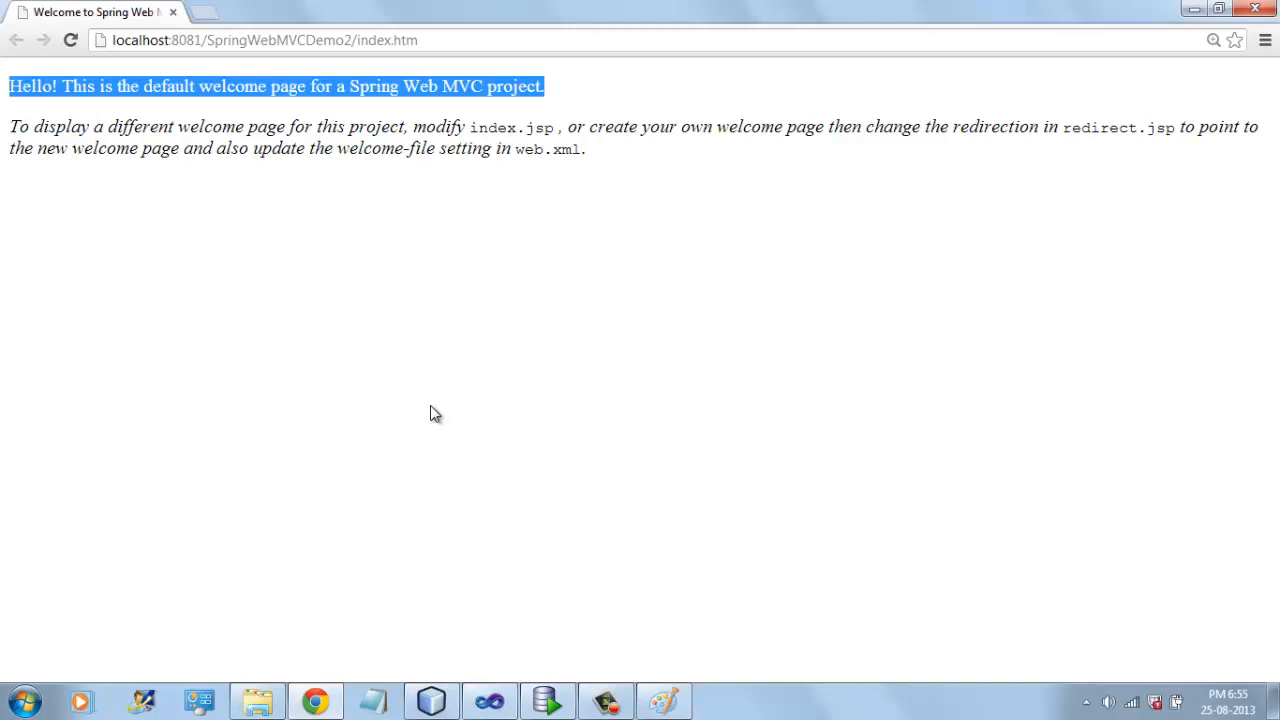
left_click(372, 700)
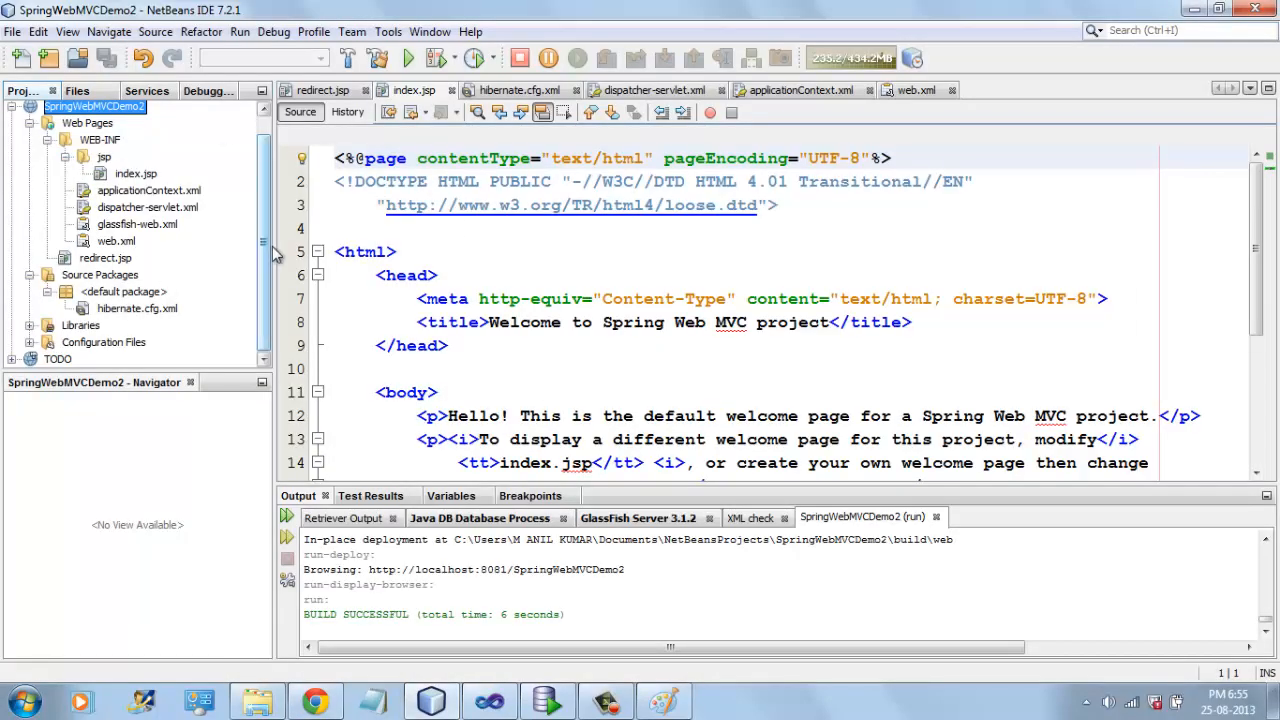
Show applicationContext.xml and highlight jdbc.properties in the commented-out propertyConfigurer and dataSource beans.
left_click(148, 210)
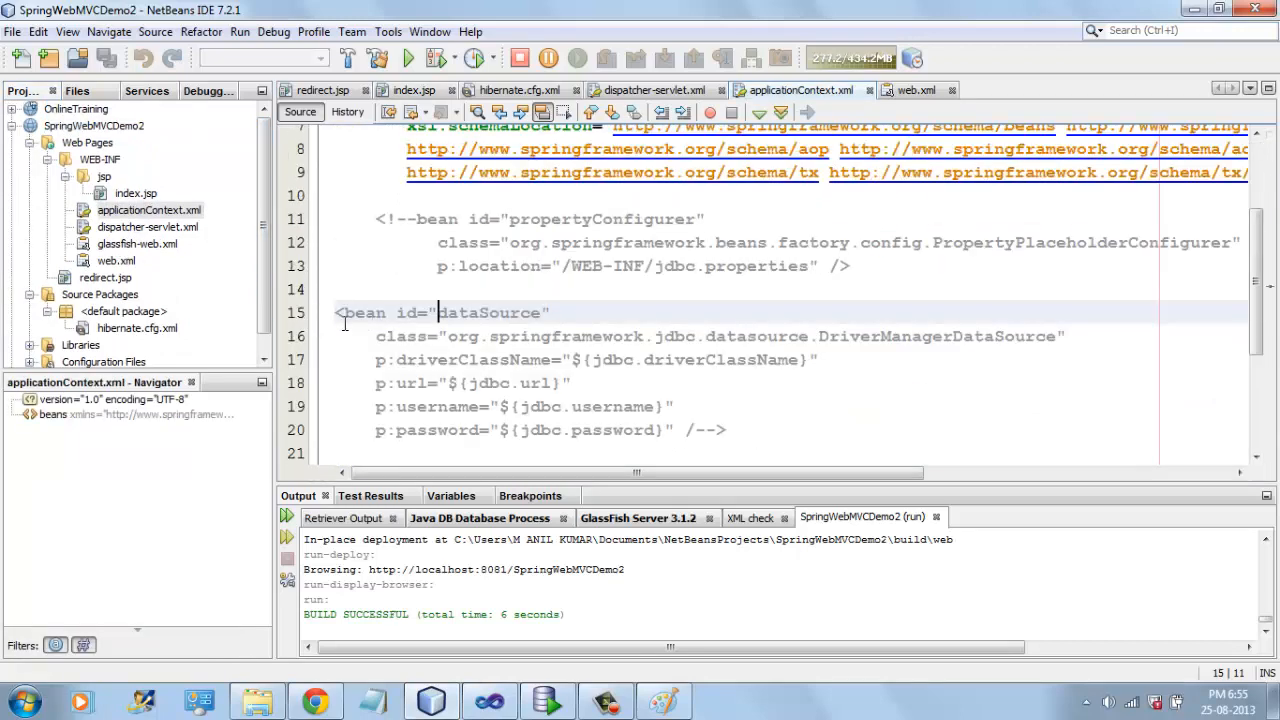
scroll("down", 3)
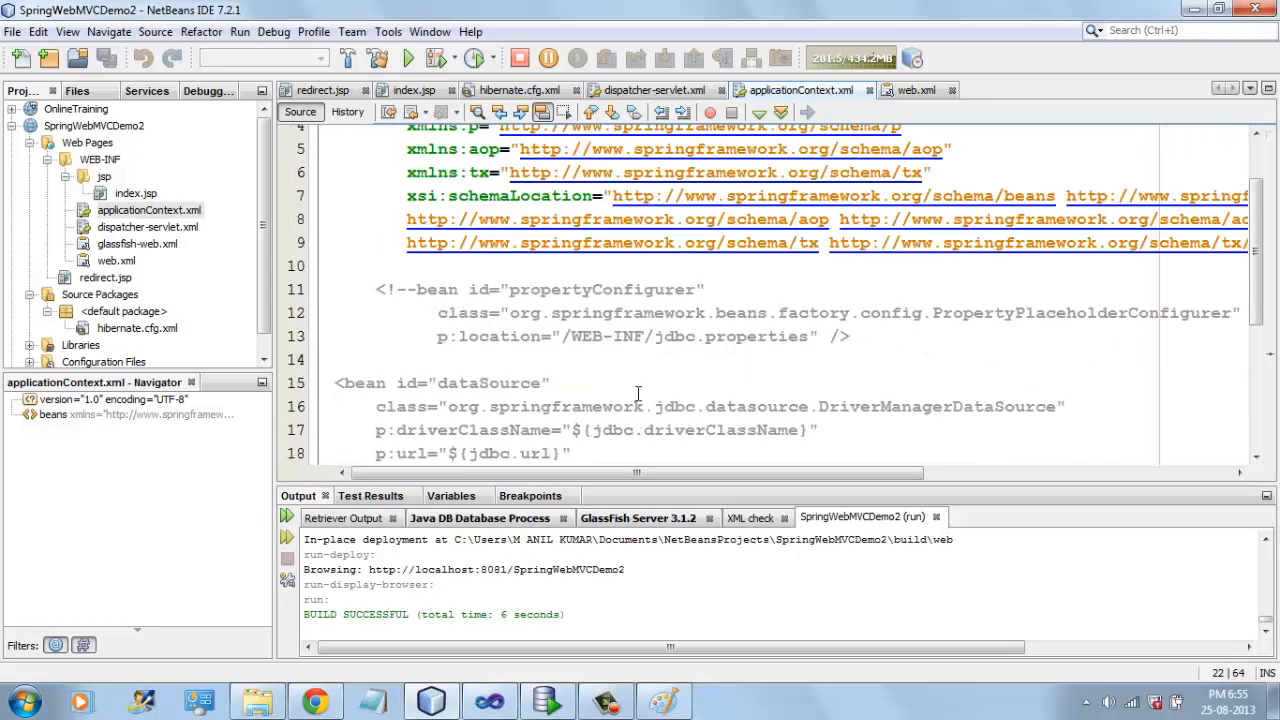
double_click(708, 336)
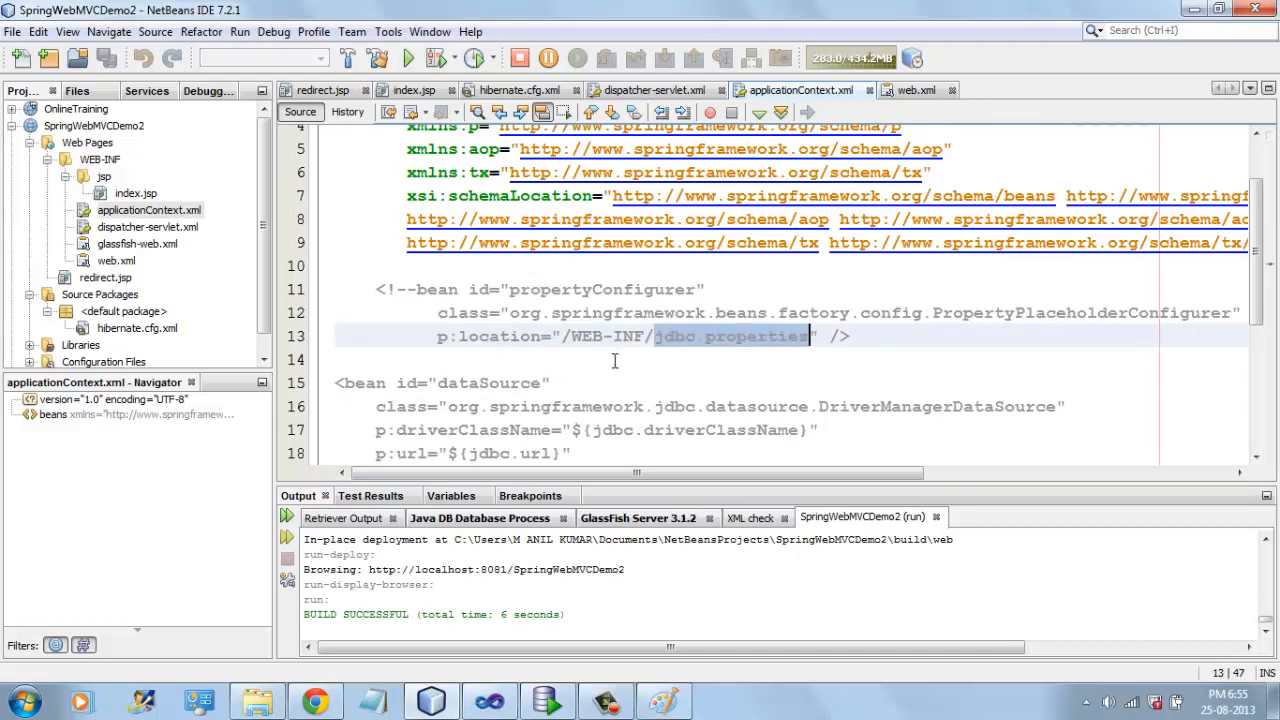
scroll("down", 3)
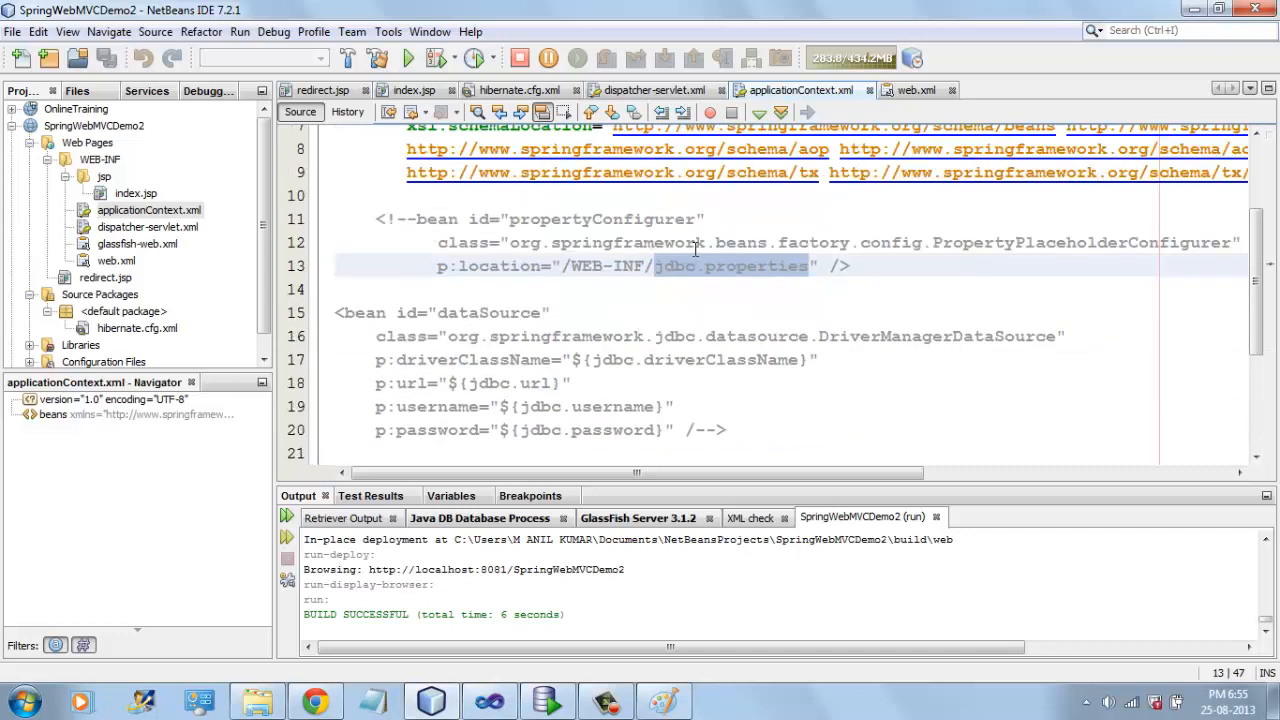